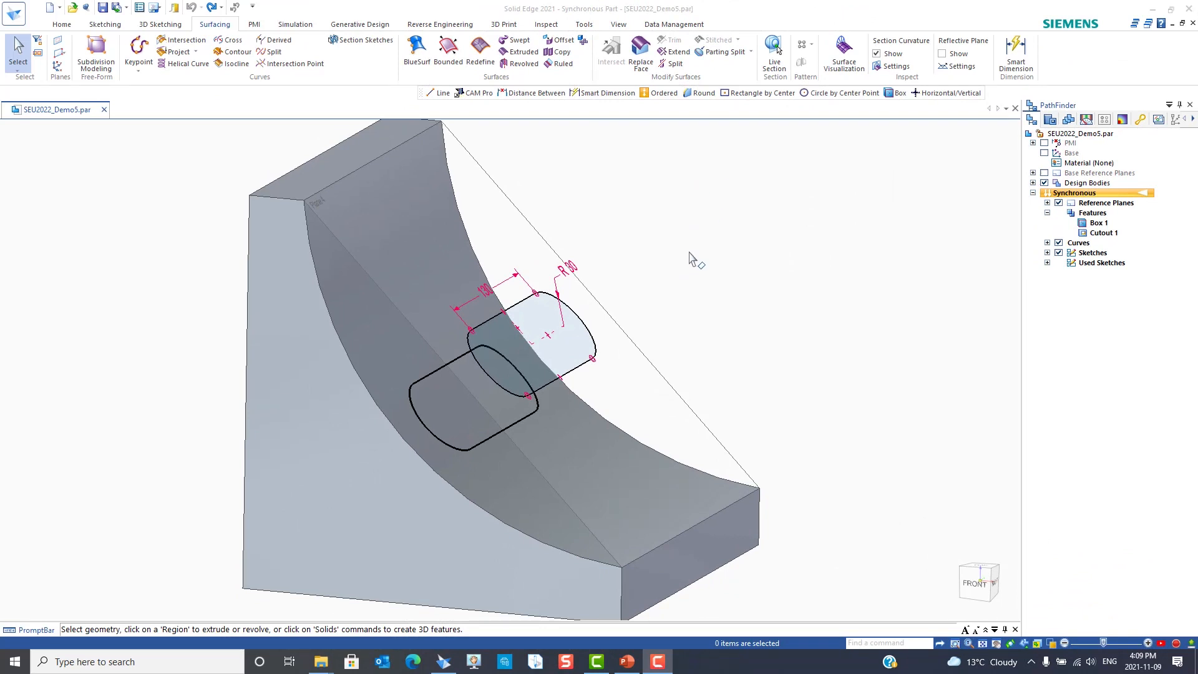
mouse_move(550, 395)
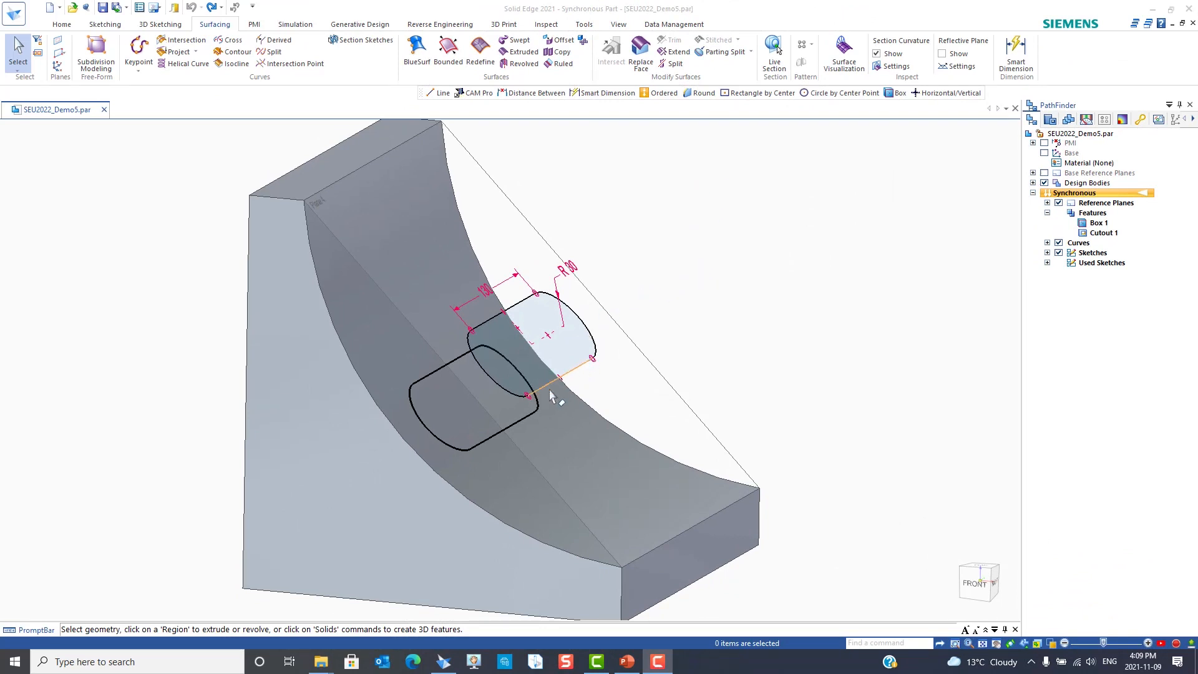
mouse_move(428, 379)
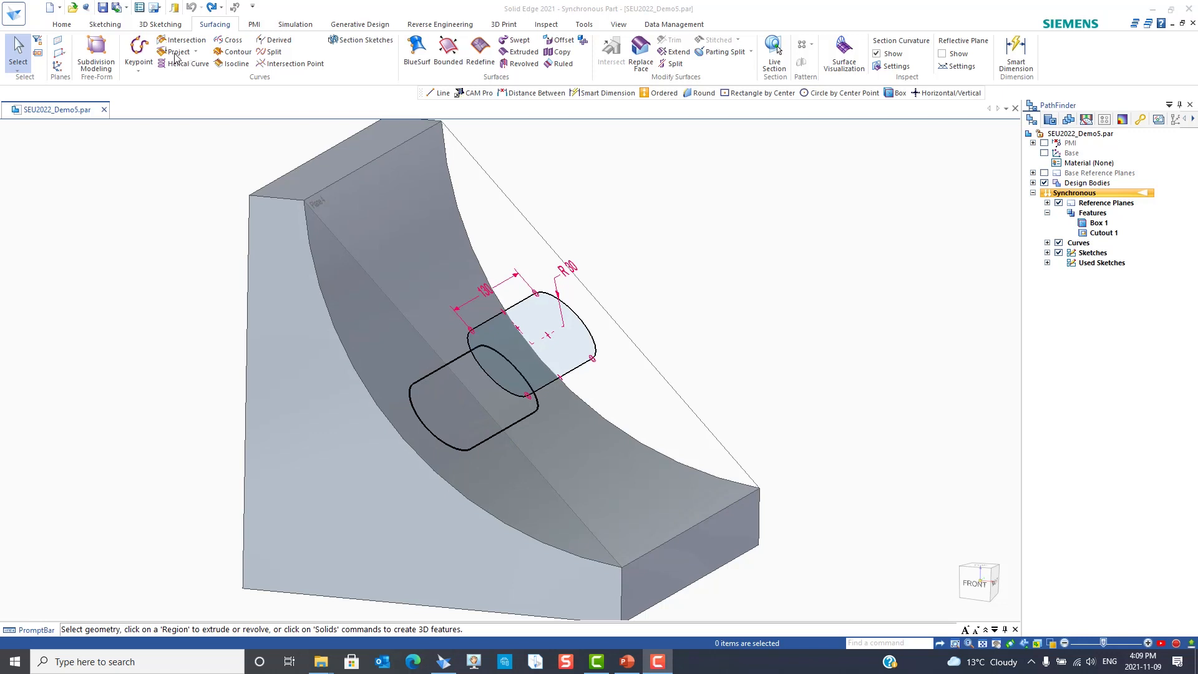
mouse_move(195, 61)
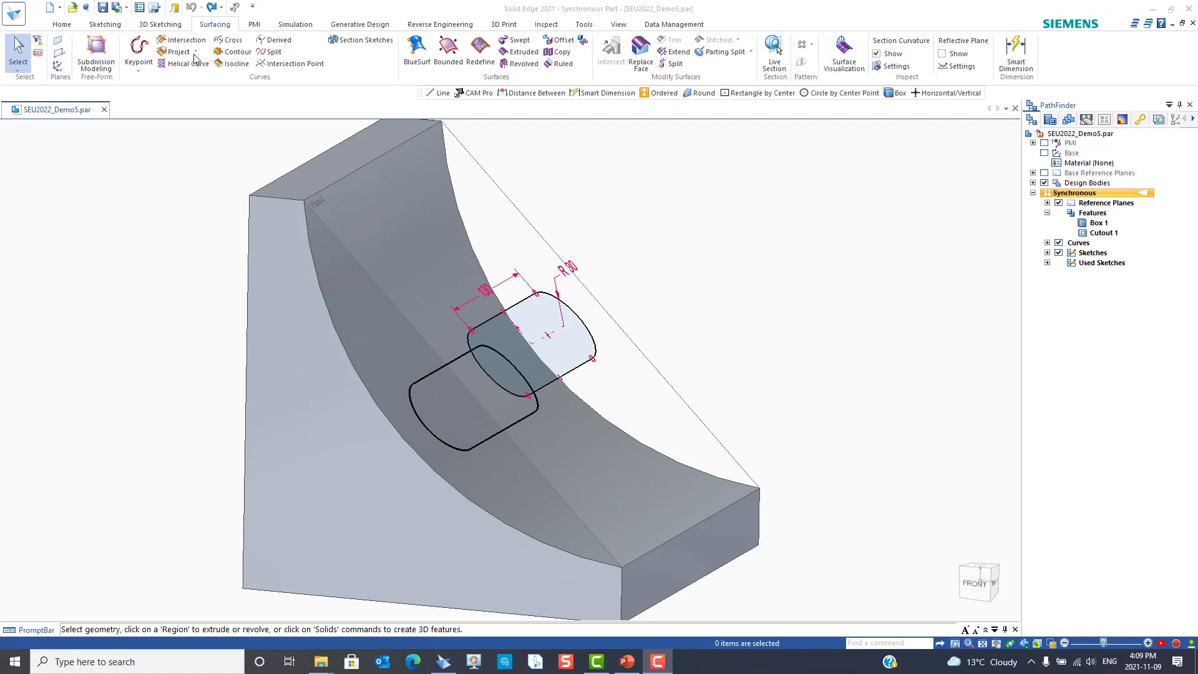
mouse_move(719, 229)
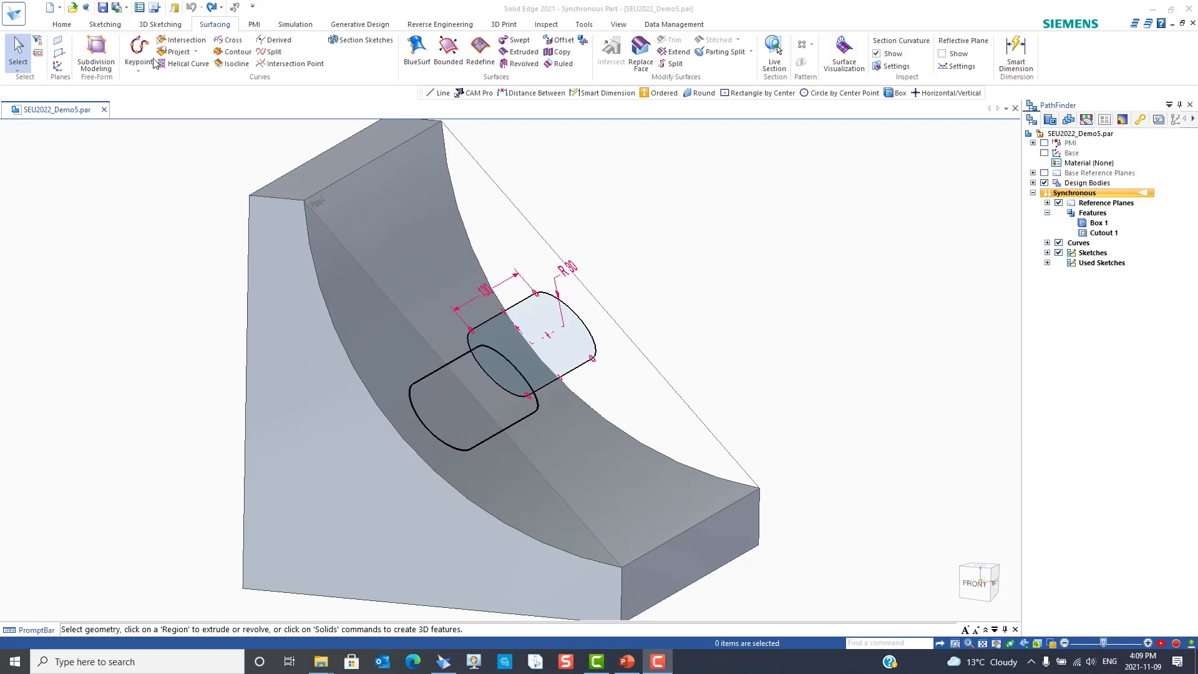
mouse_move(752, 223)
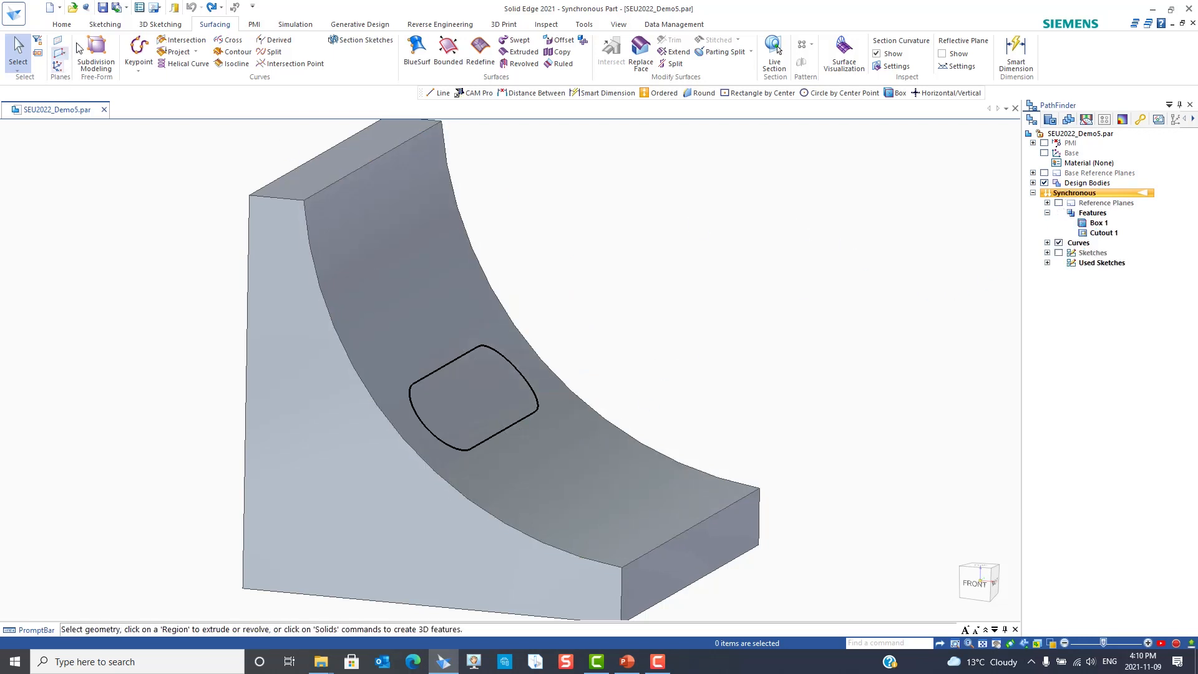
Create a Normal Protrusion from the projected curve, flipping its direction and entering a height of 50.
left_click(61, 24)
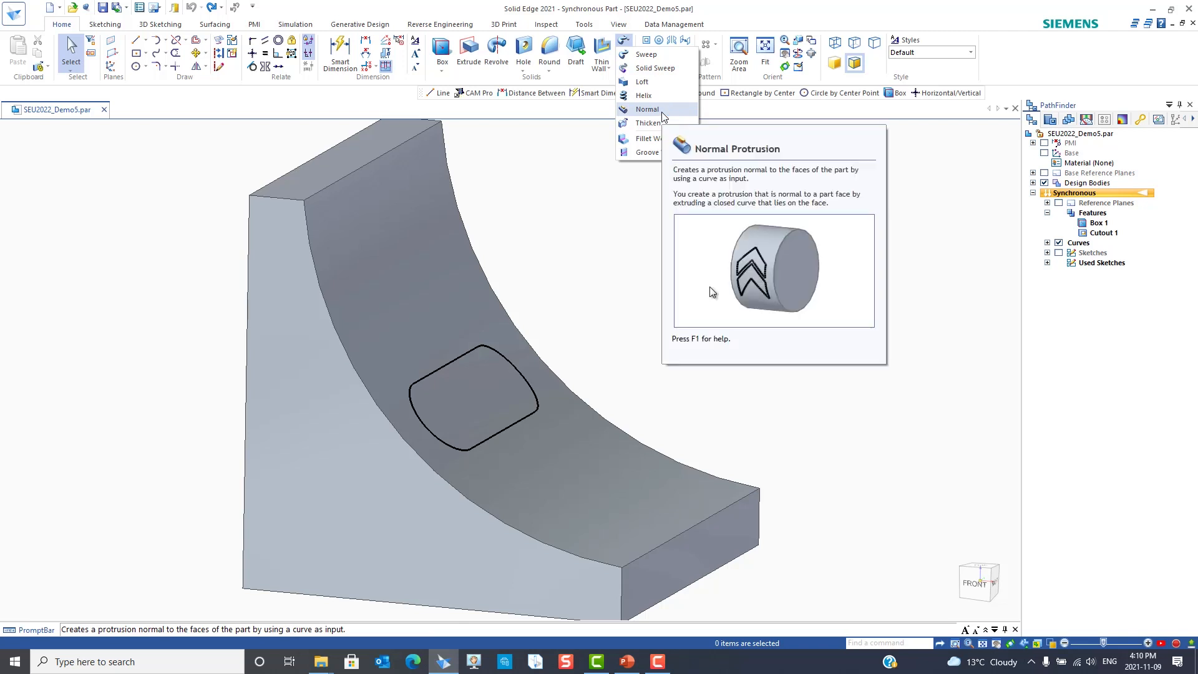
left_click(648, 109)
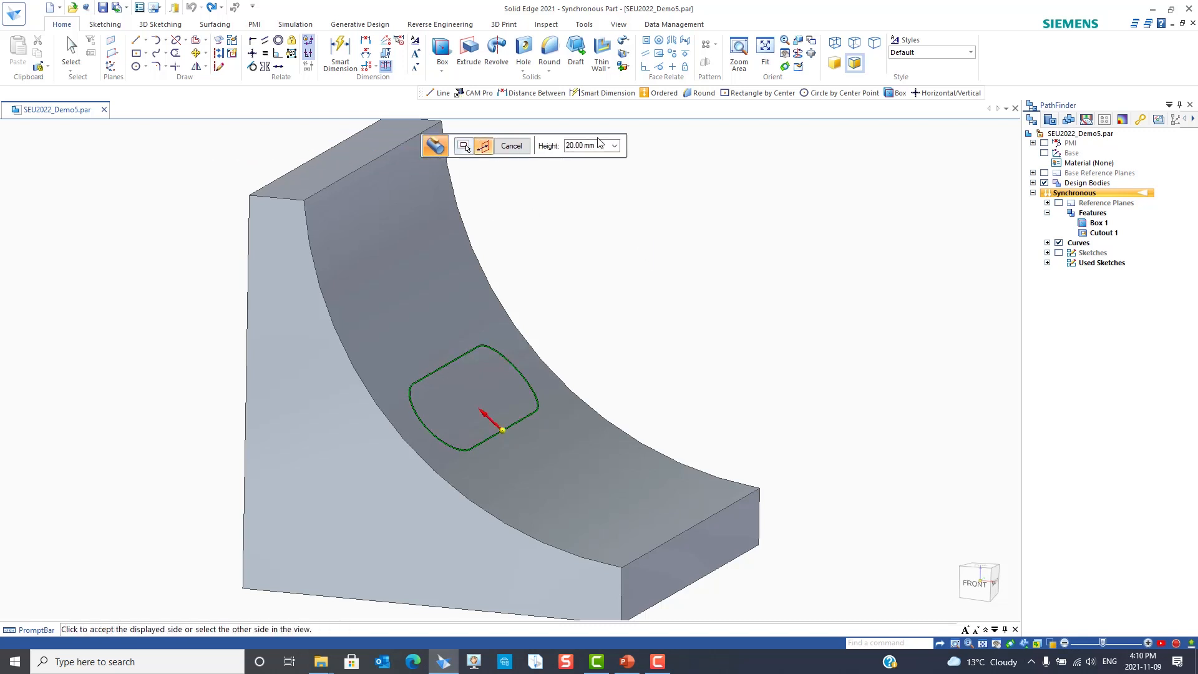
mouse_move(719, 151)
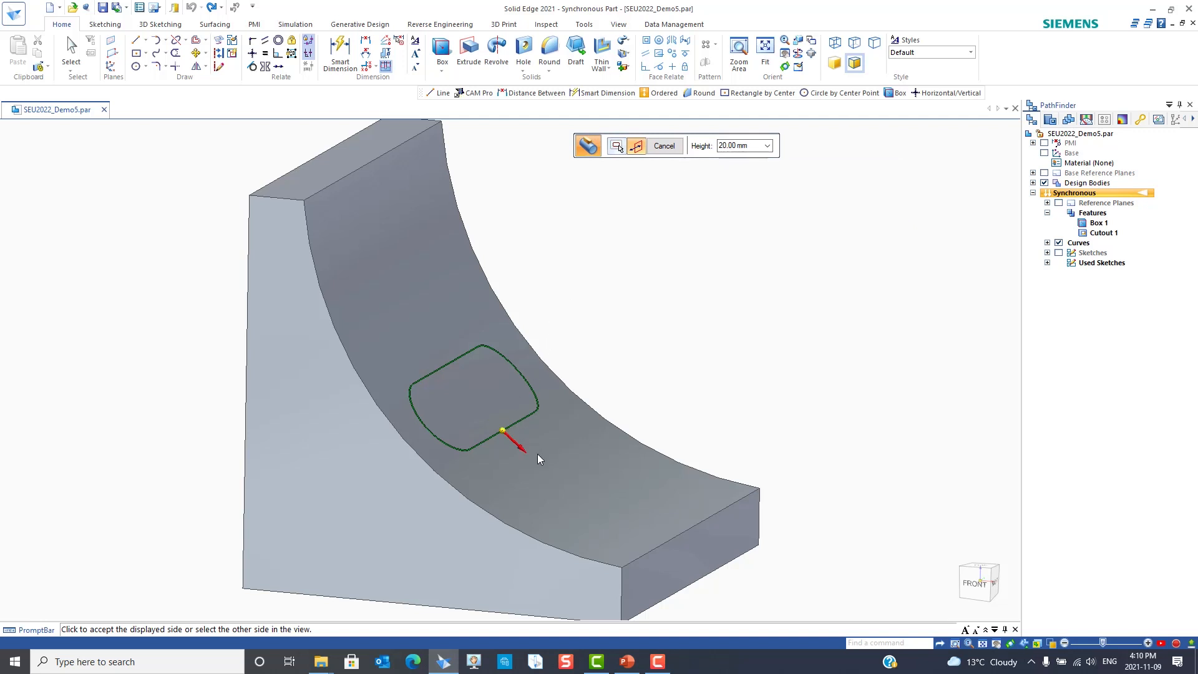
left_click(485, 400)
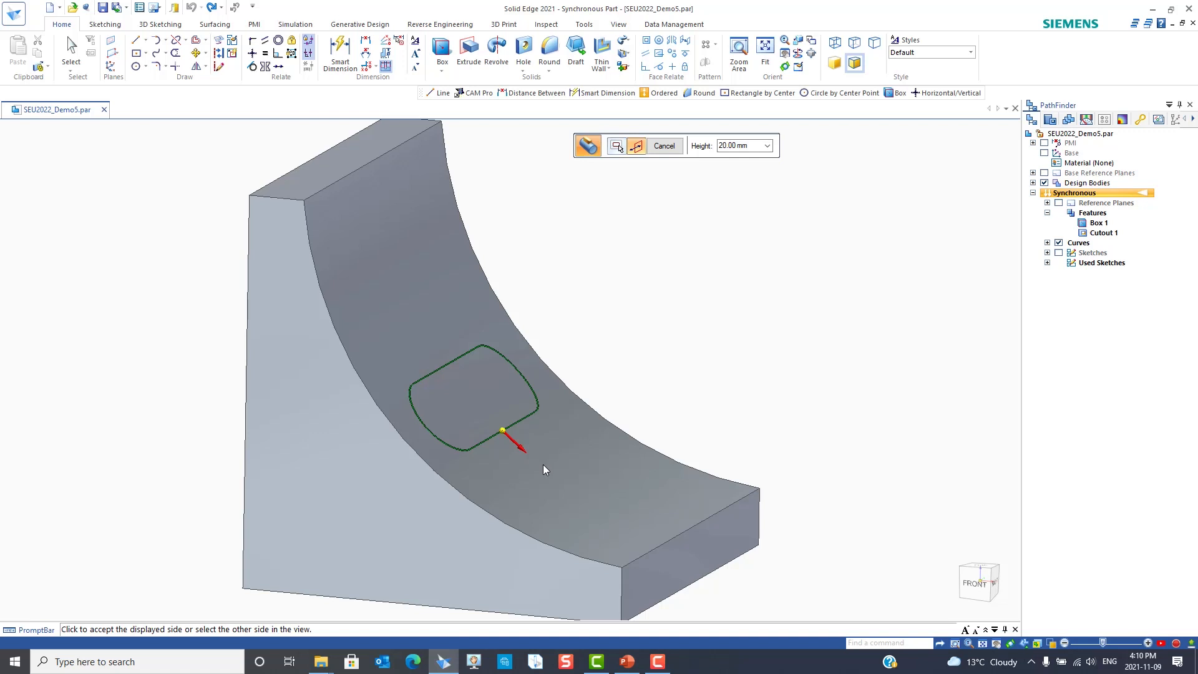
left_click(495, 393)
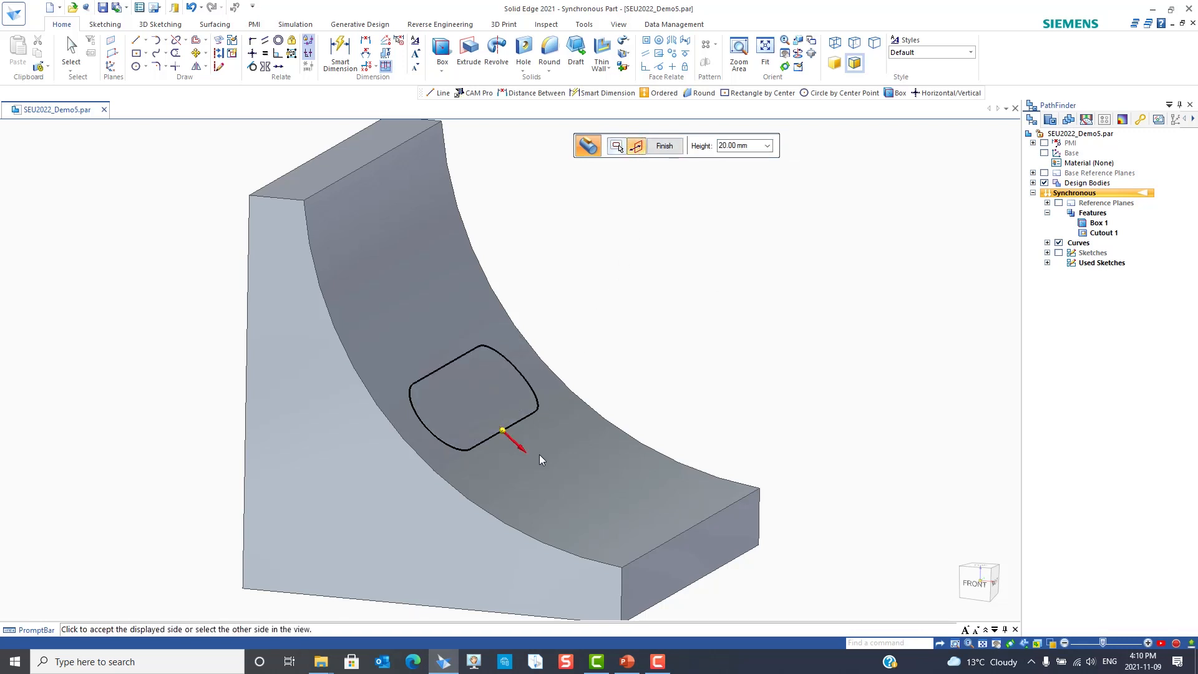
left_click(541, 459)
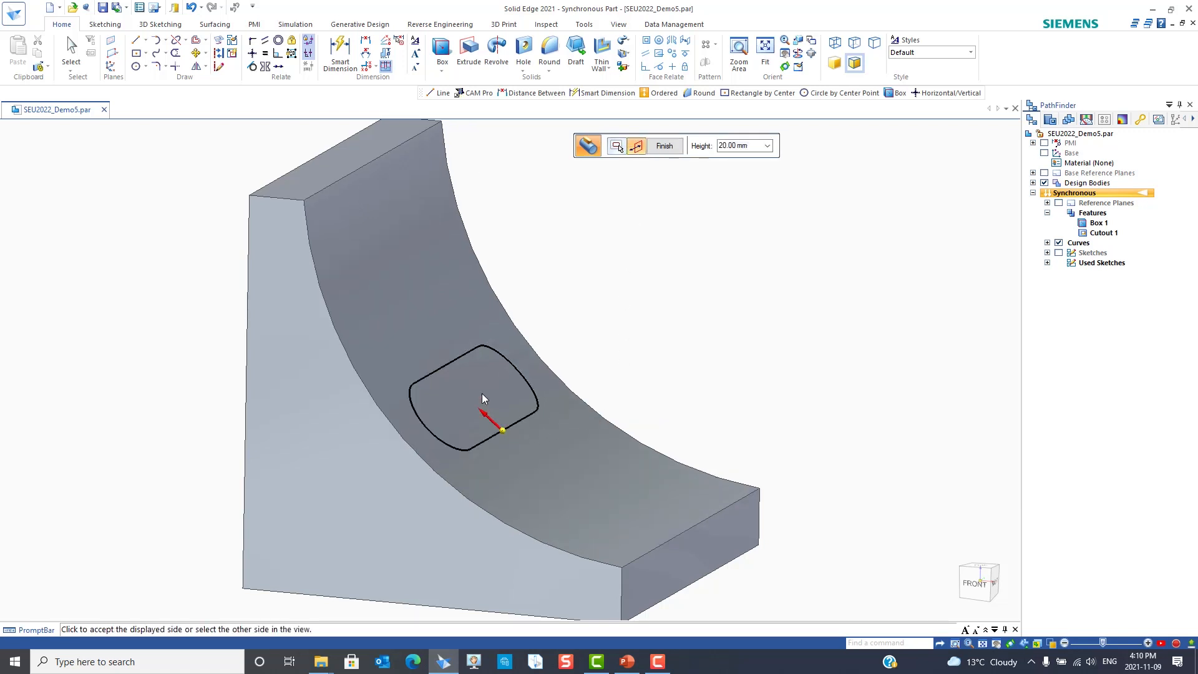
left_click(740, 145)
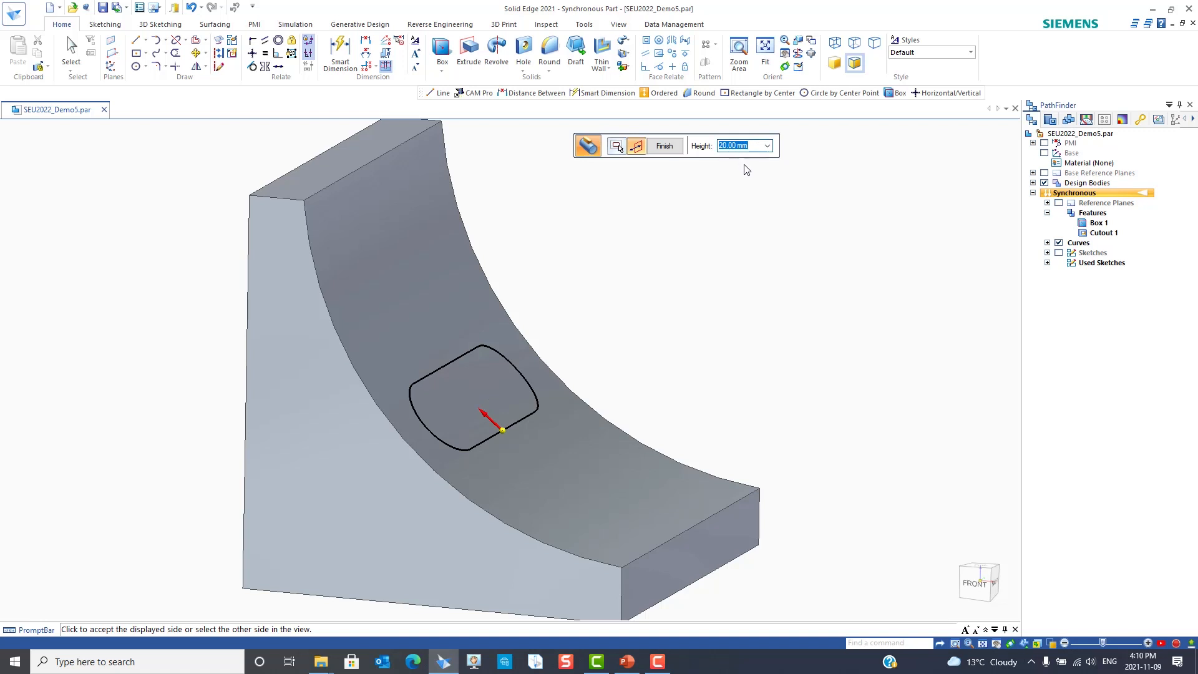
type("50")
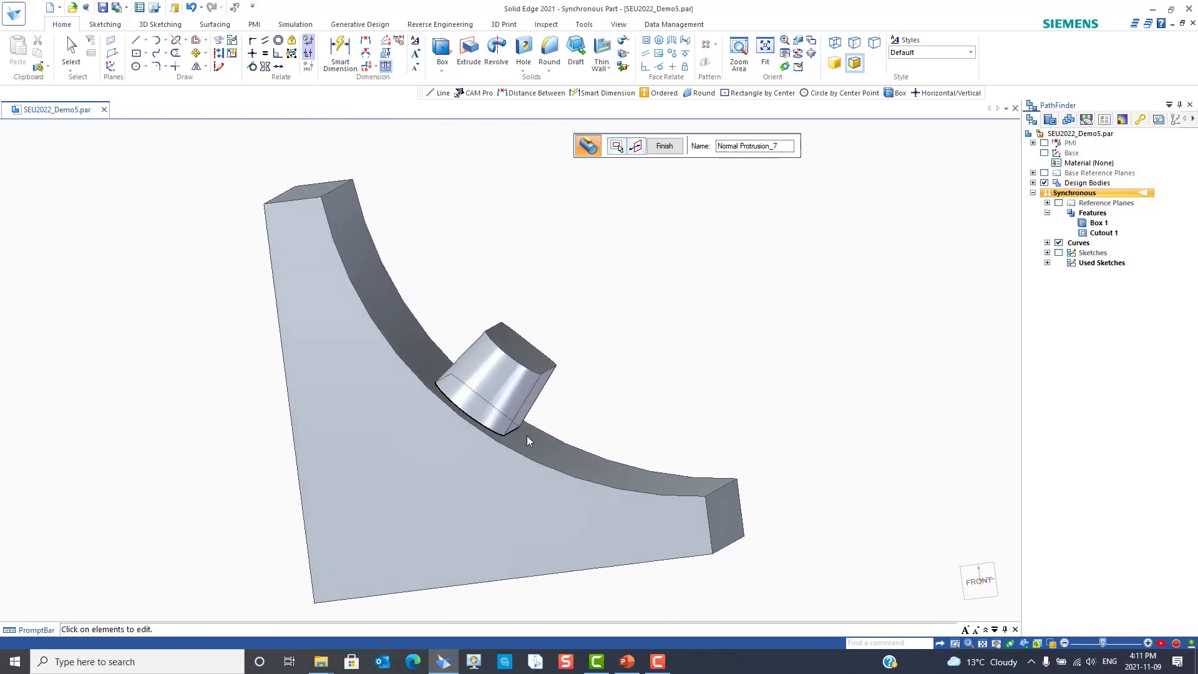
mouse_move(780, 341)
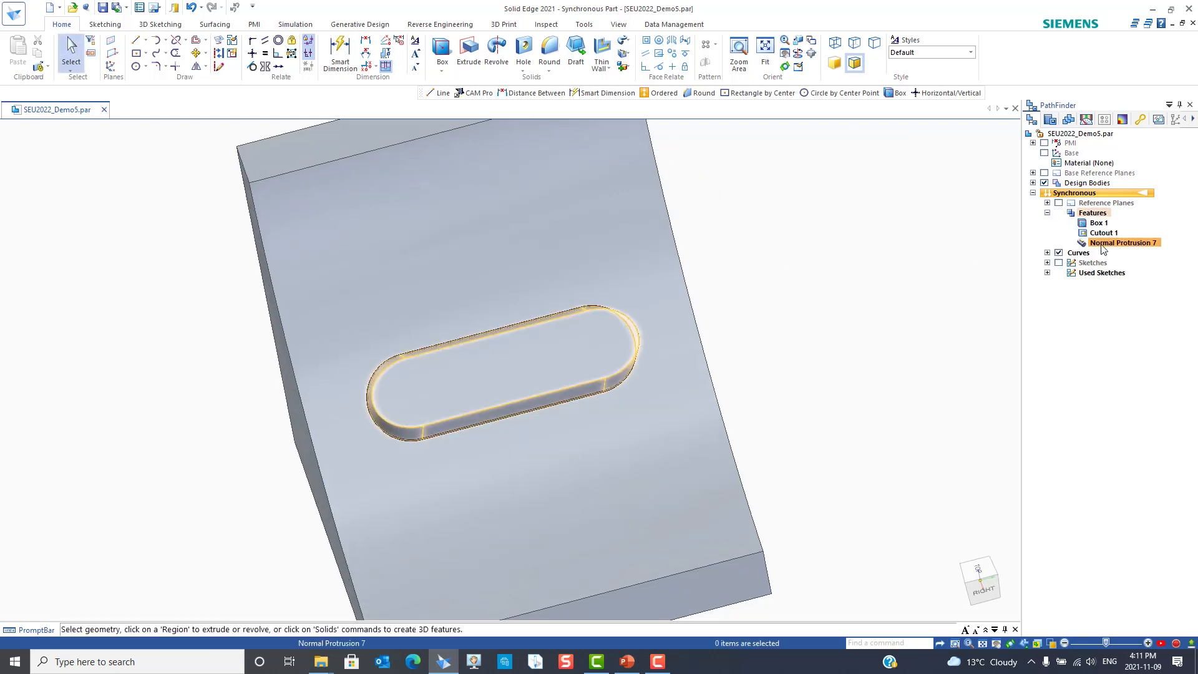
Delete Normal Protrusion 7 and recess the rounded outline as a Normal Cutout 25 deep.
right_click(1122, 243)
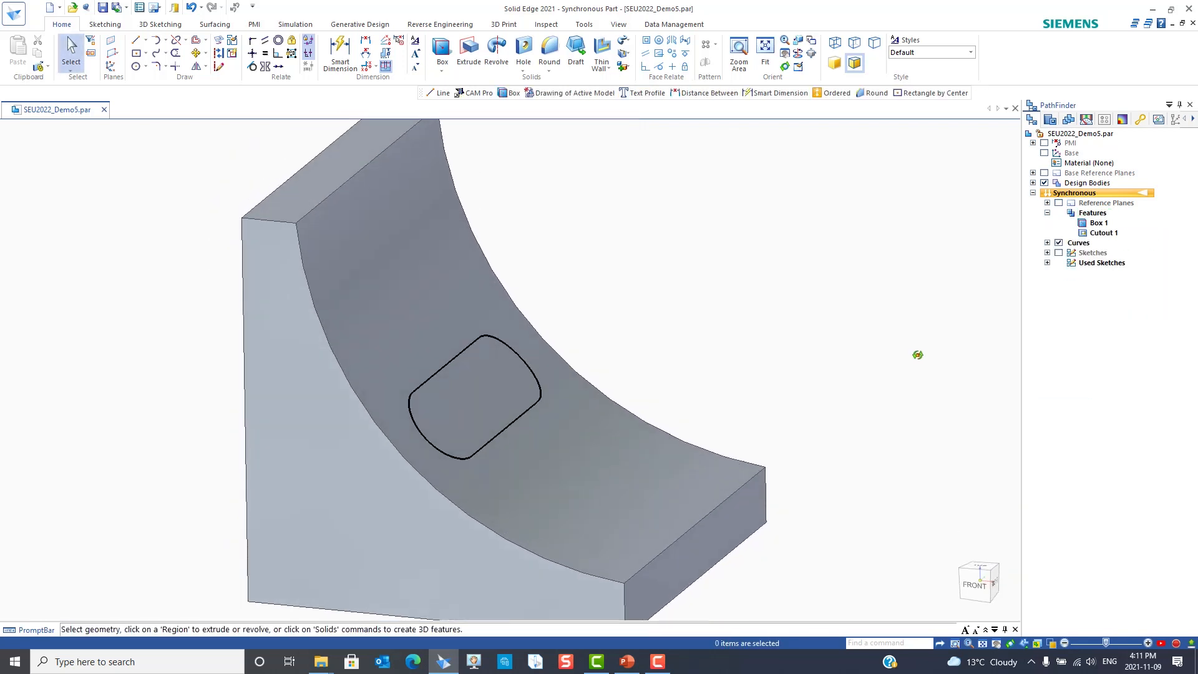
left_click(621, 41)
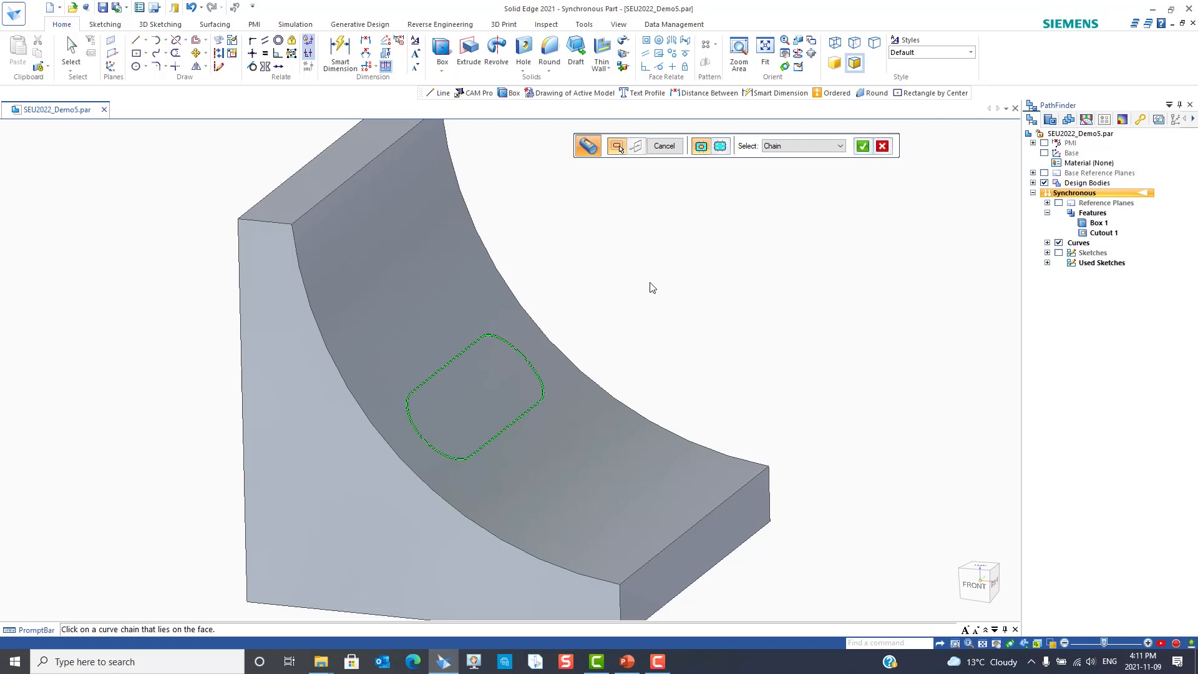
left_click(474, 400)
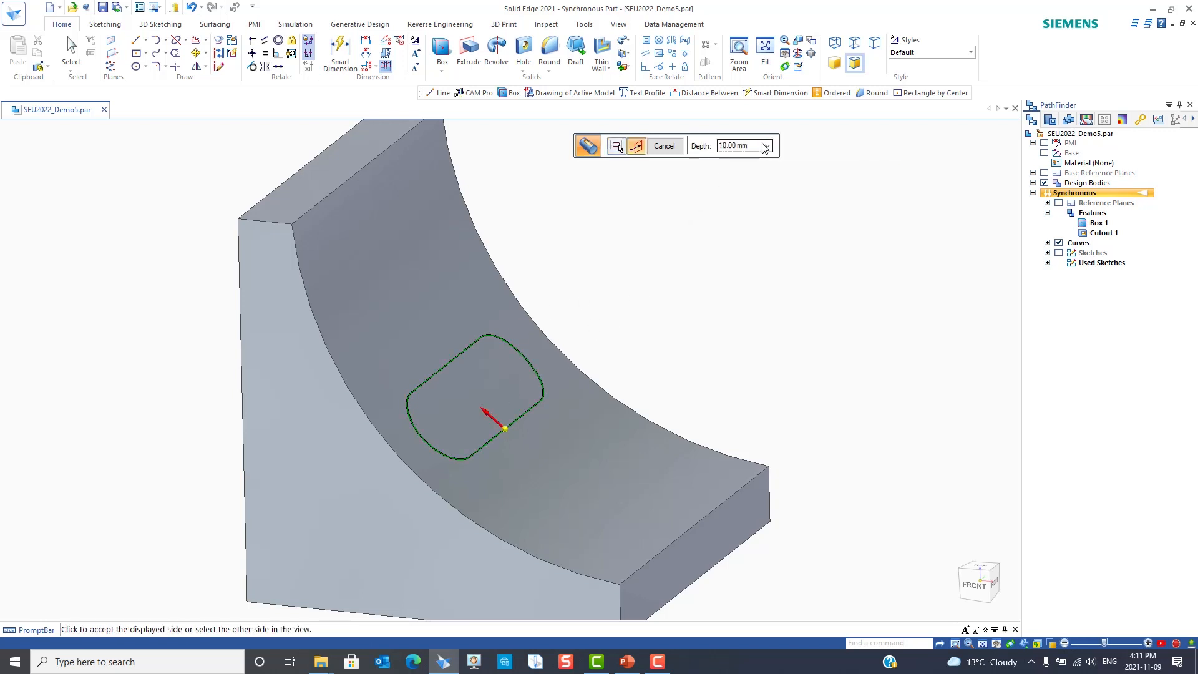
left_click(737, 145)
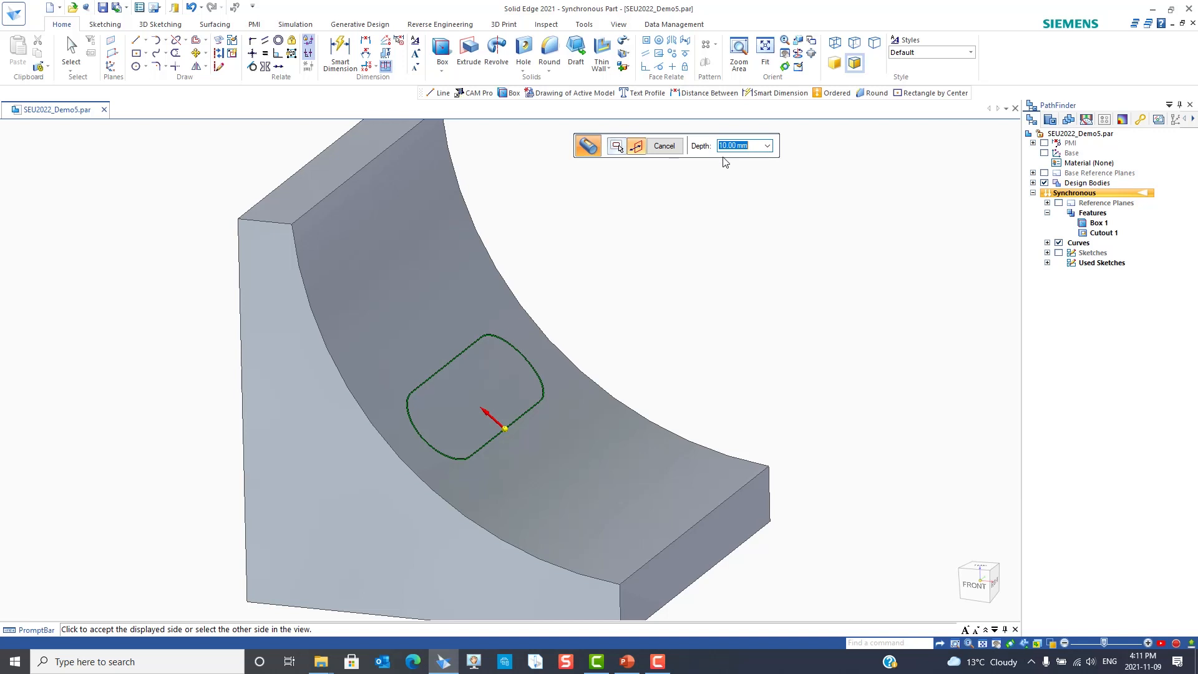
type("25")
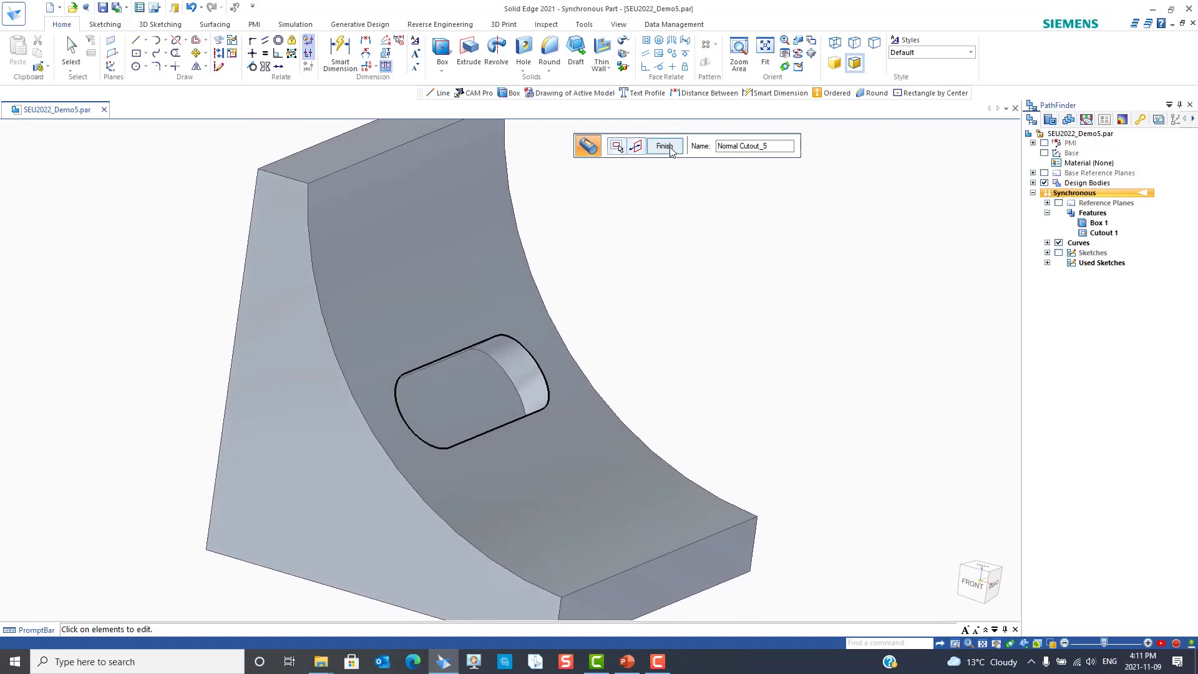
left_click(662, 146)
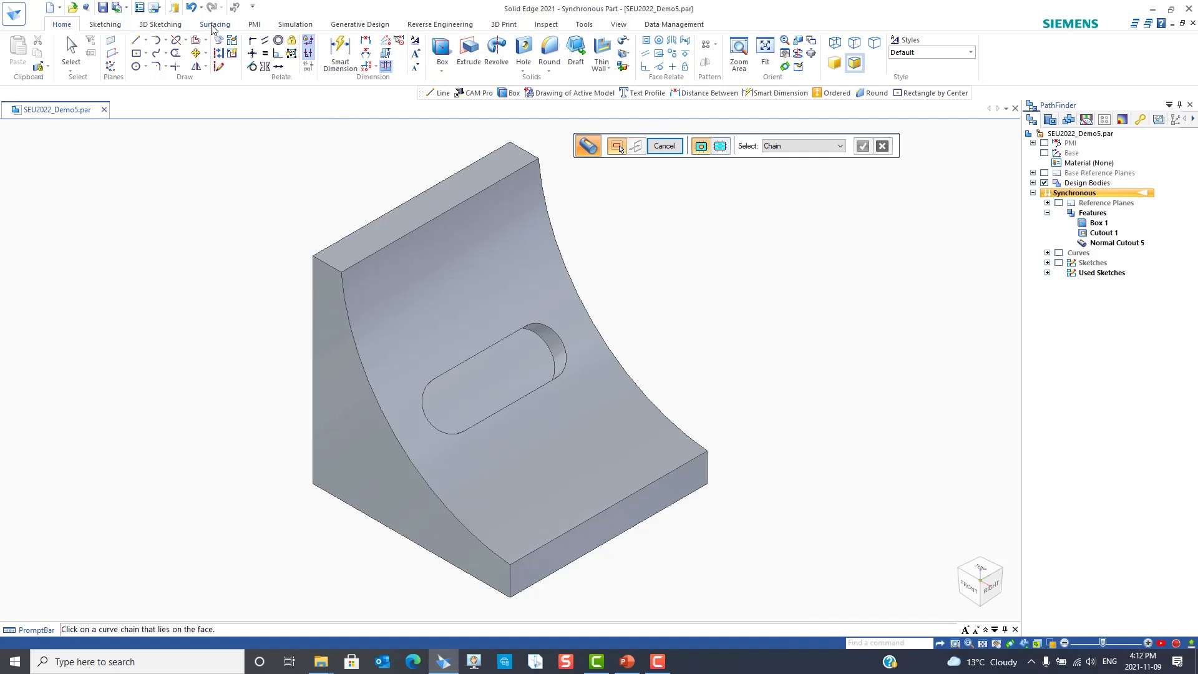
Switch the ribbon to the Surfacing commands.
left_click(215, 23)
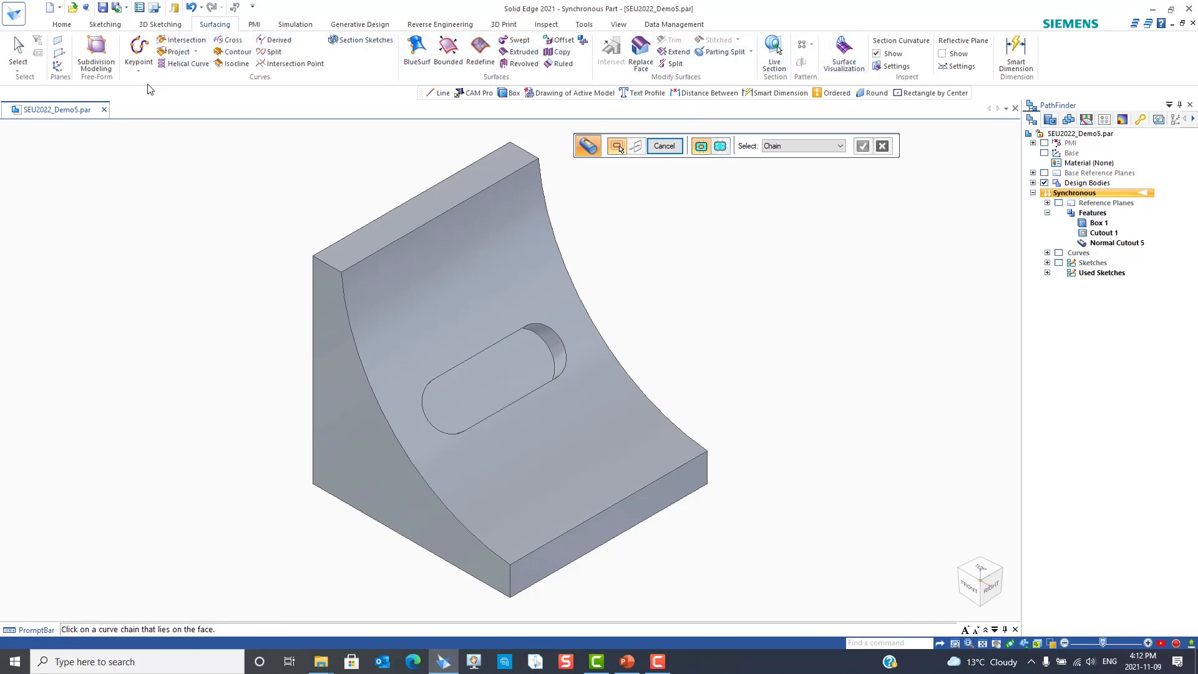
mouse_move(829, 383)
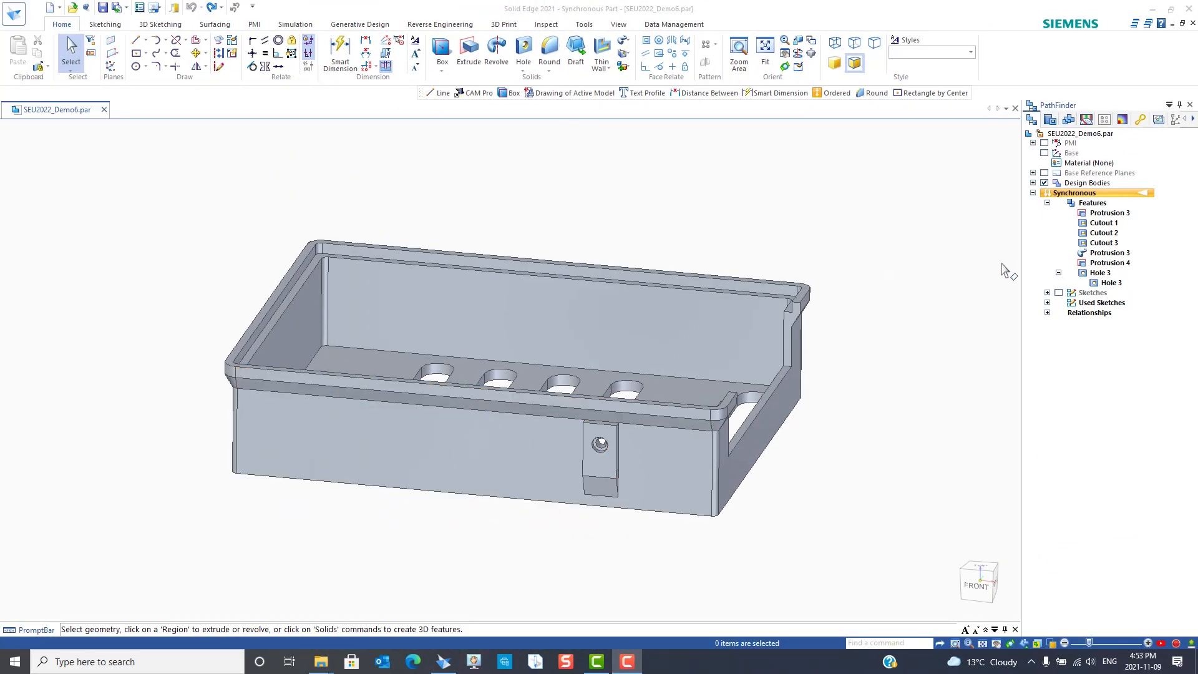
Edit Protrusion 4 so the enclosure floor's round holes become elongated slots.
left_click(1109, 262)
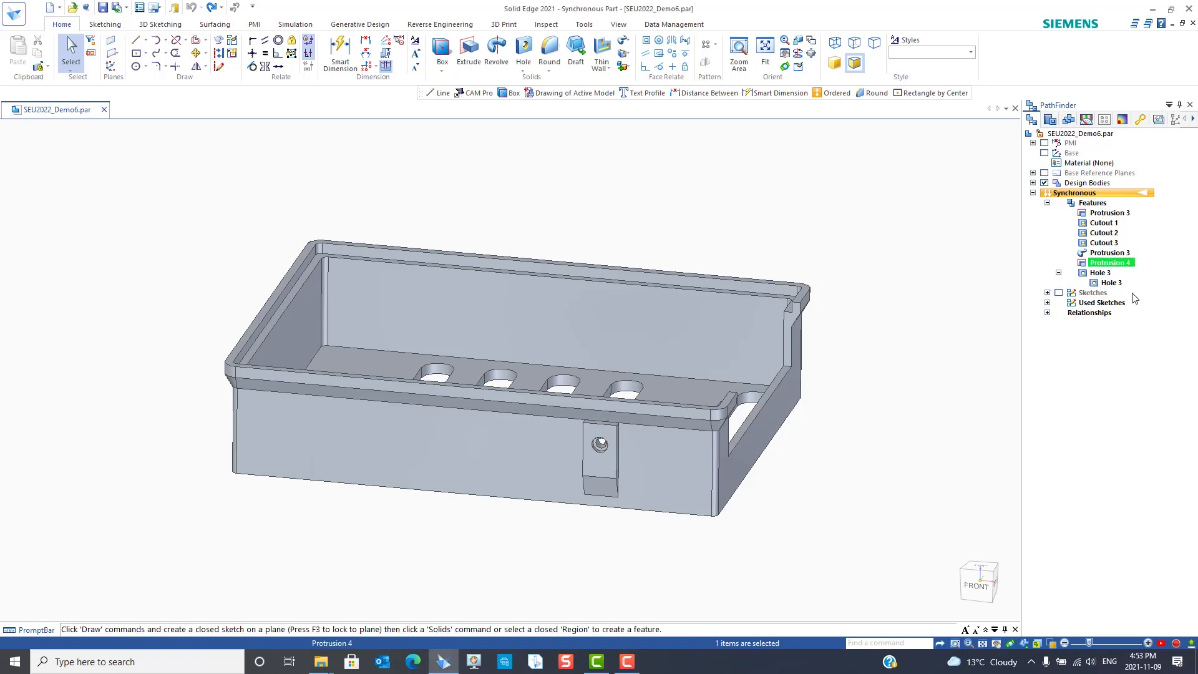
left_click(1108, 282)
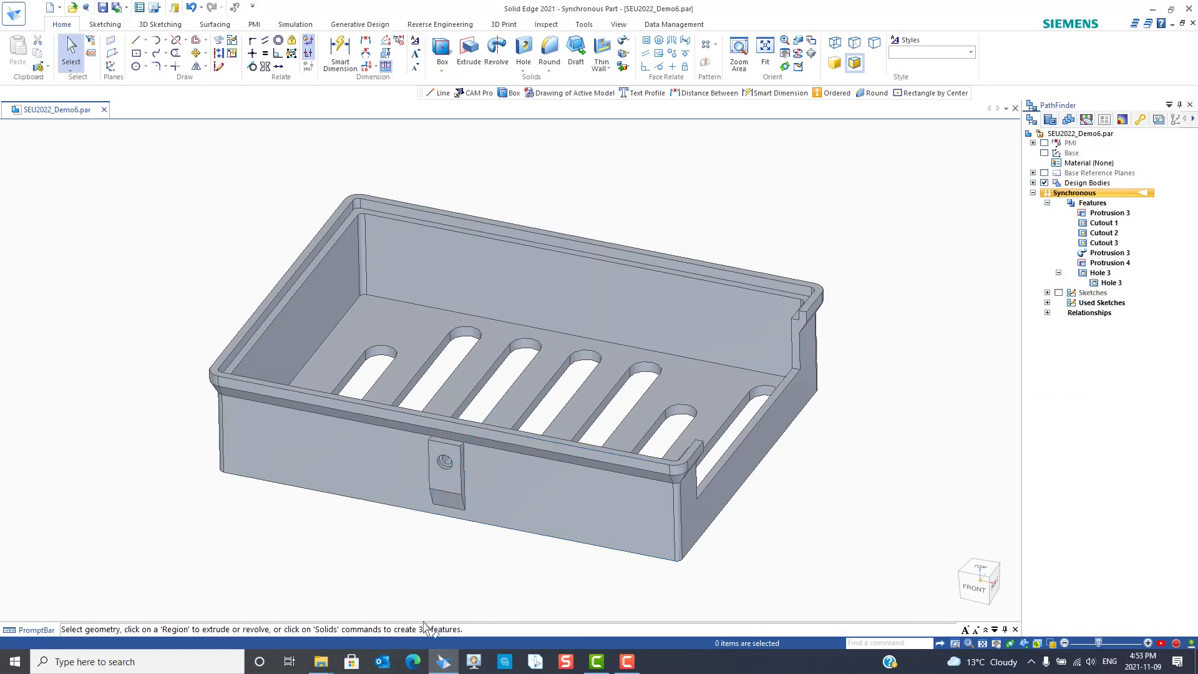
mouse_move(840, 306)
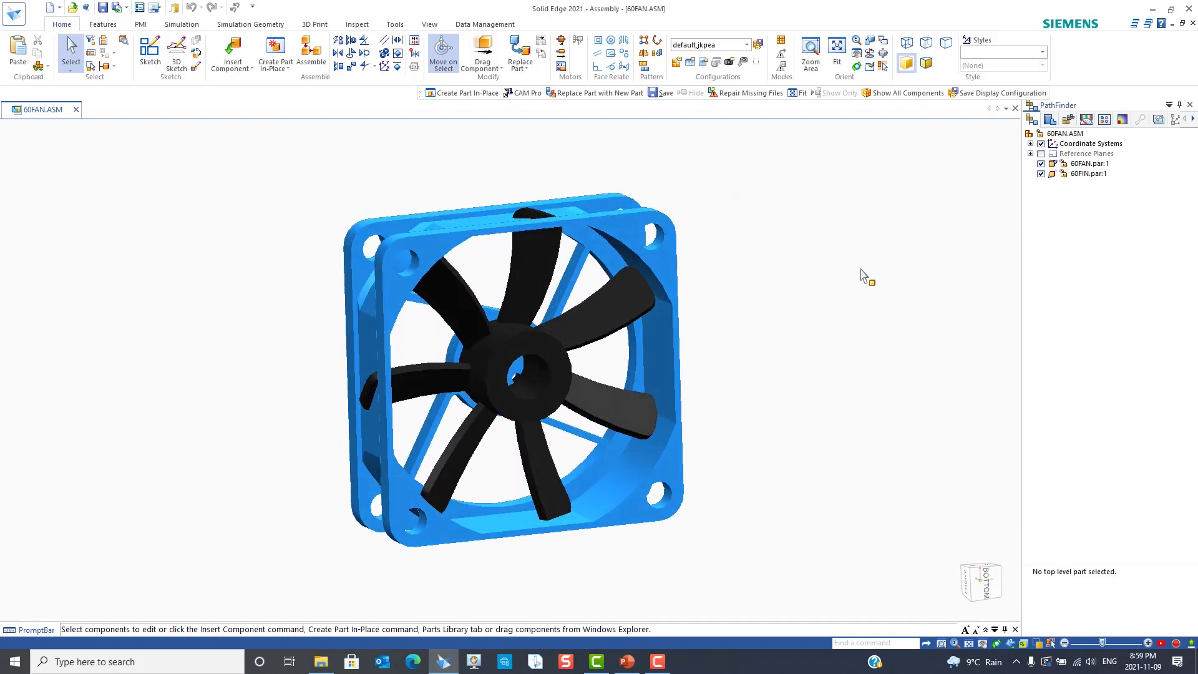
Select the black fin component 60FIN.par:1 in the 60FAN assembly.
left_click(588, 321)
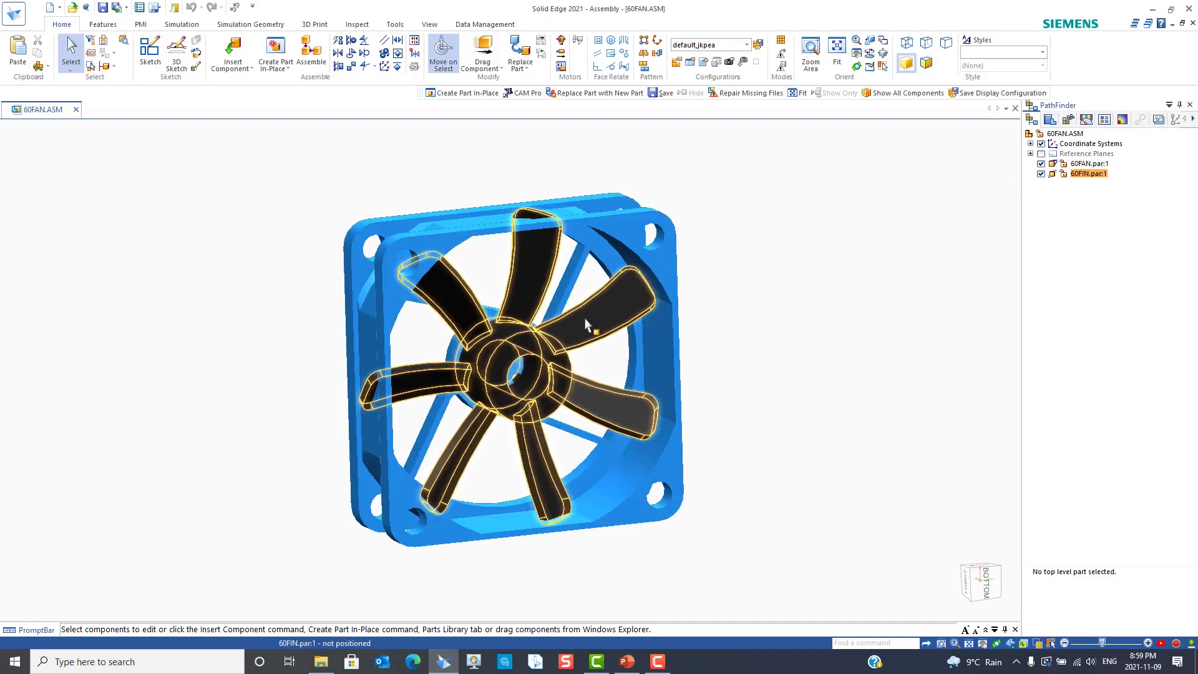
left_click(535, 344)
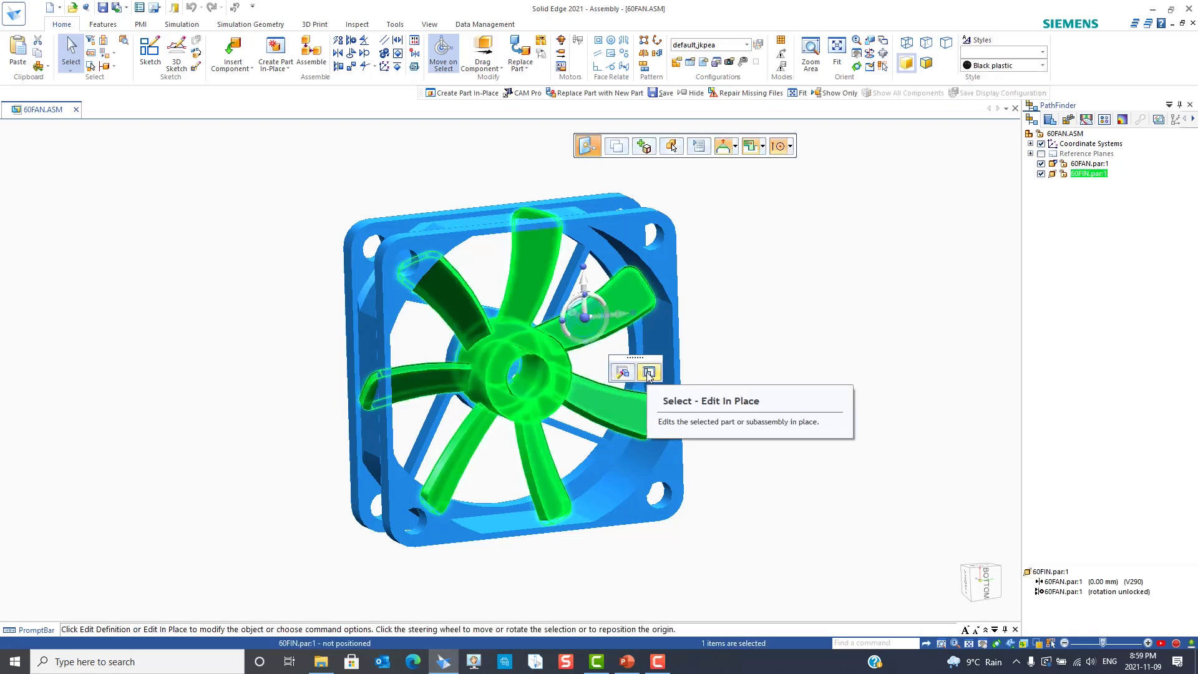
Edit 60FIN.par in place, scale its body by .9, and return to the assembly keeping the change.
left_click(649, 372)
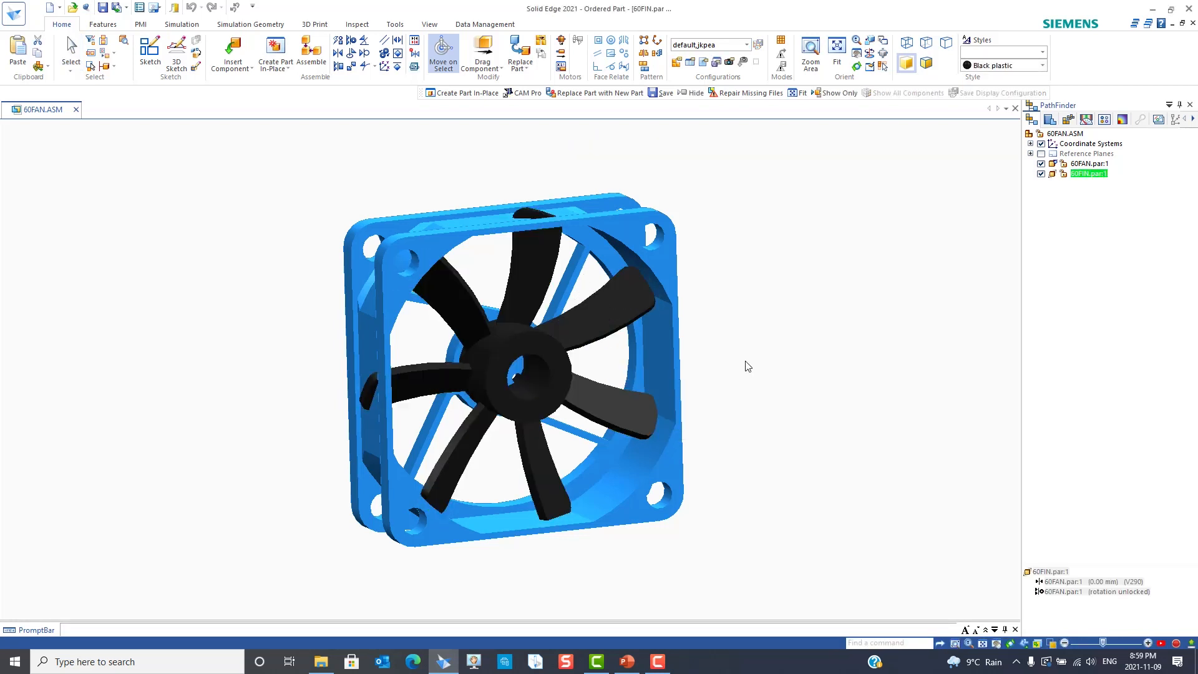
double_click(1087, 173)
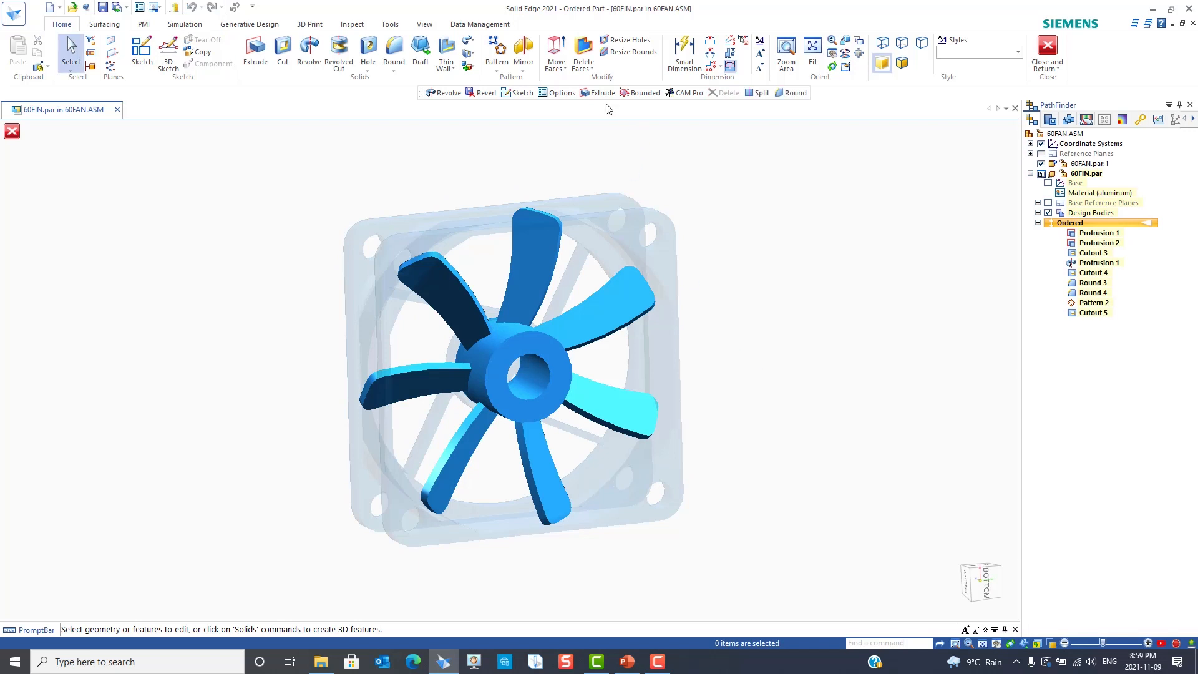
left_click(468, 65)
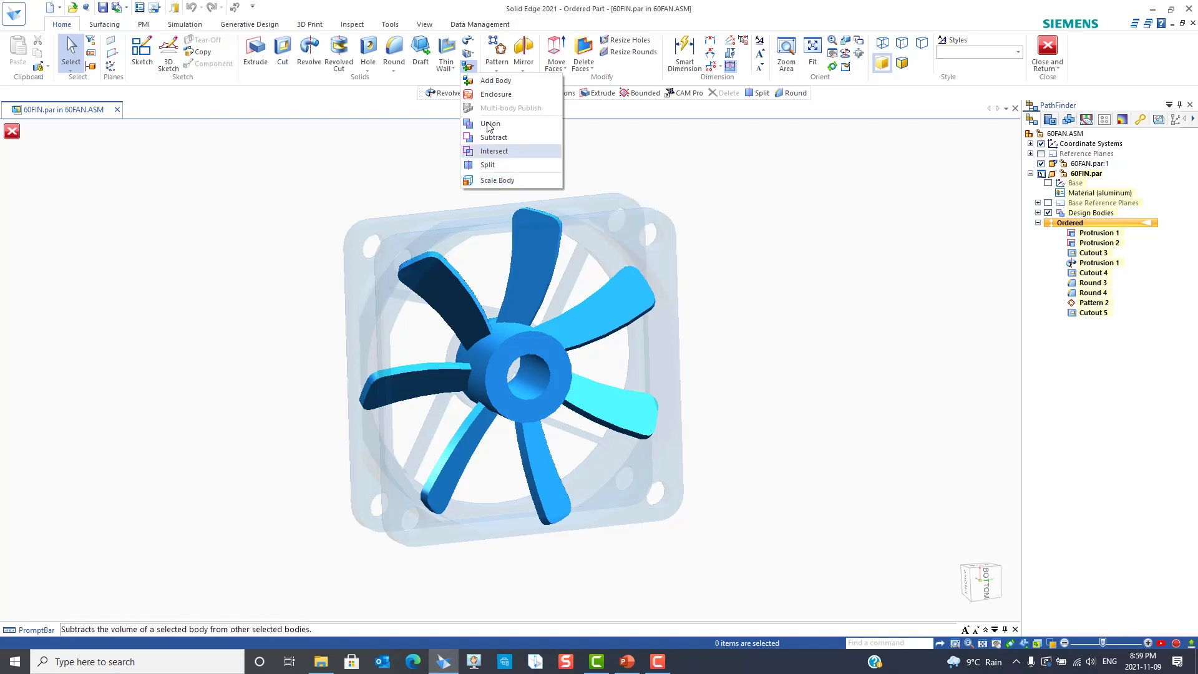
mouse_move(498, 180)
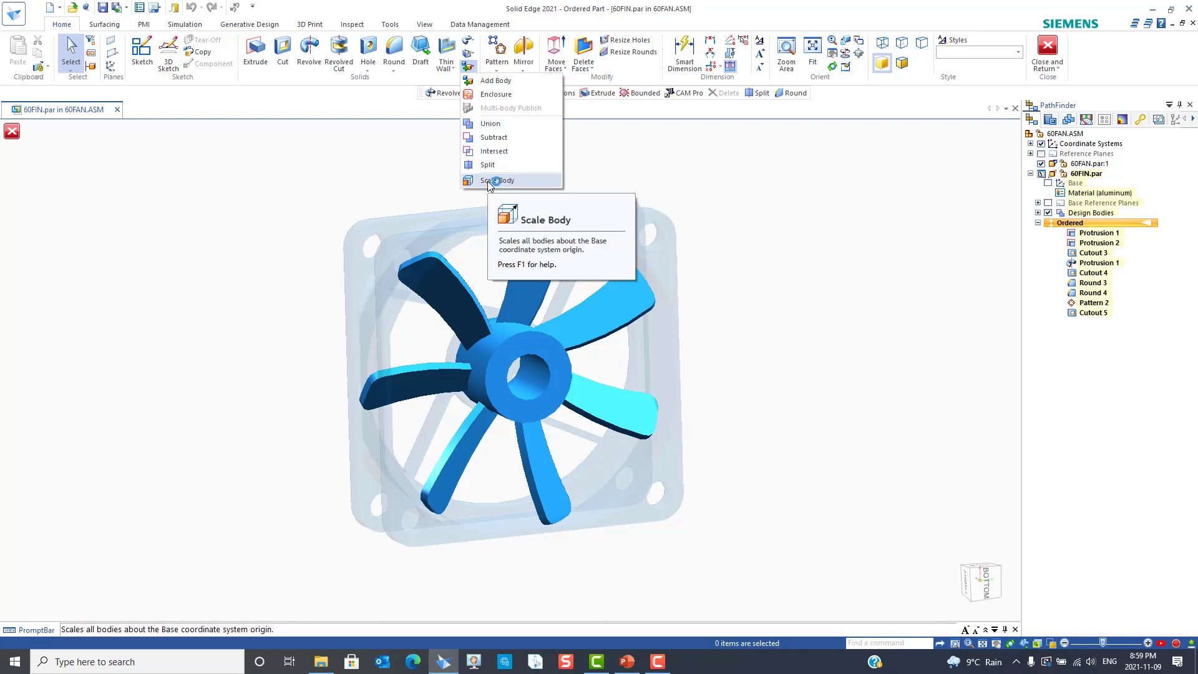
left_click(498, 180)
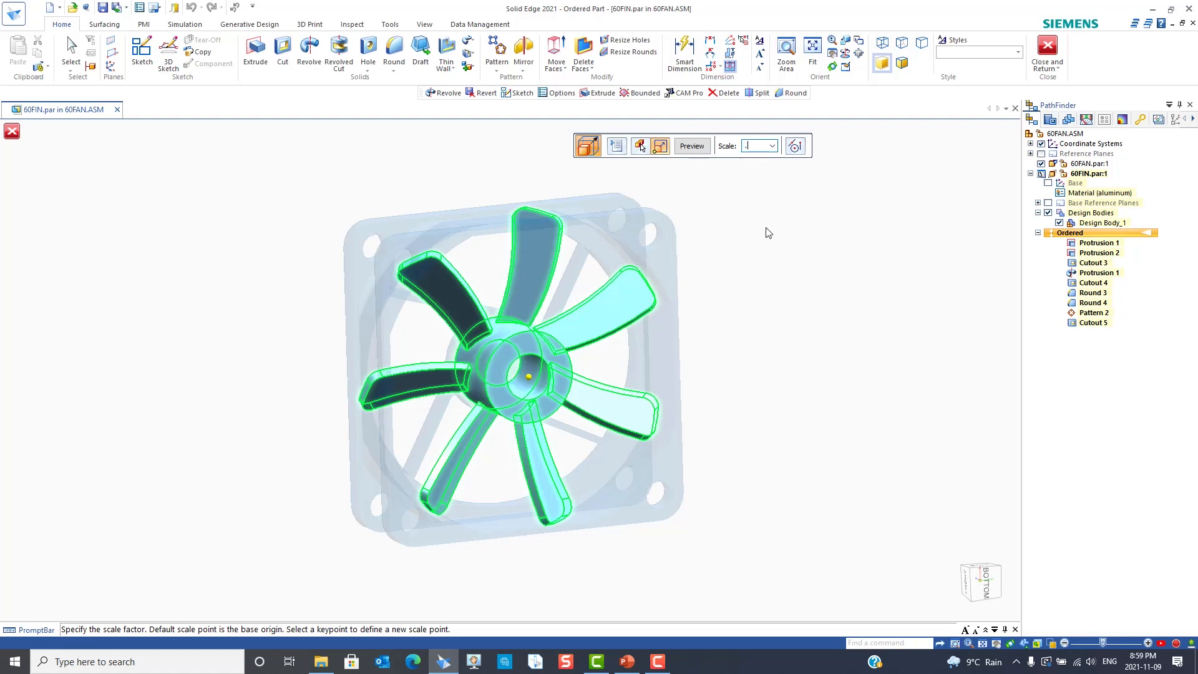
type(".9")
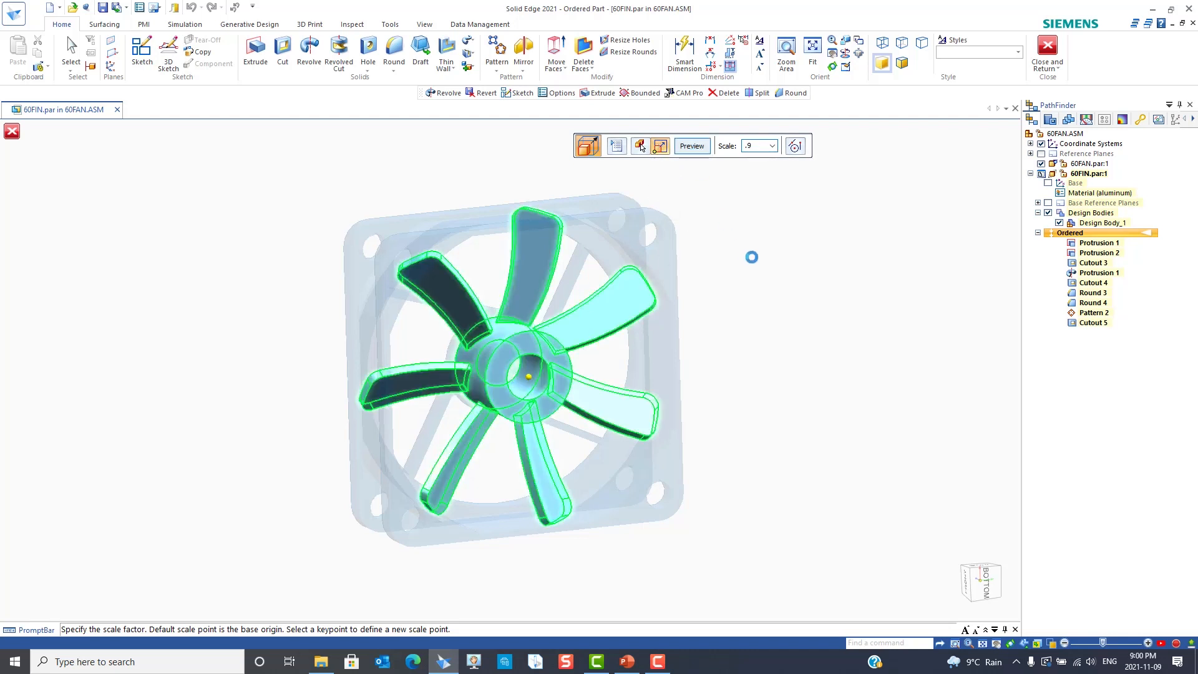
left_click(690, 144)
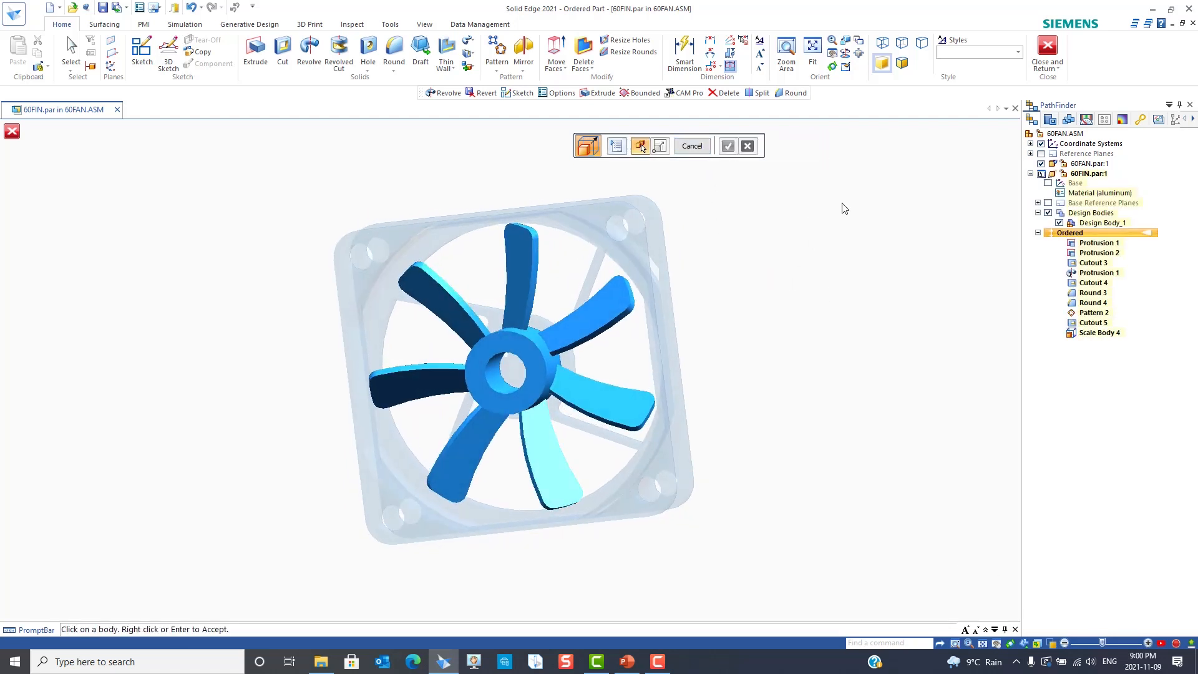
left_click(1047, 55)
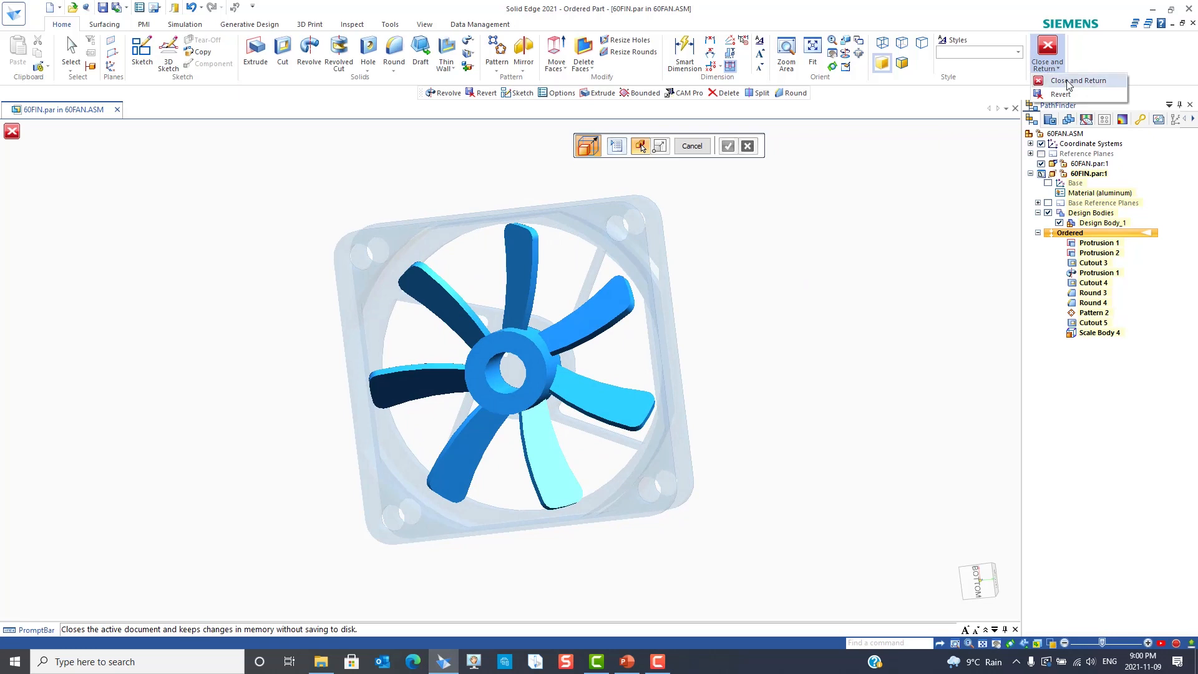
left_click(1076, 79)
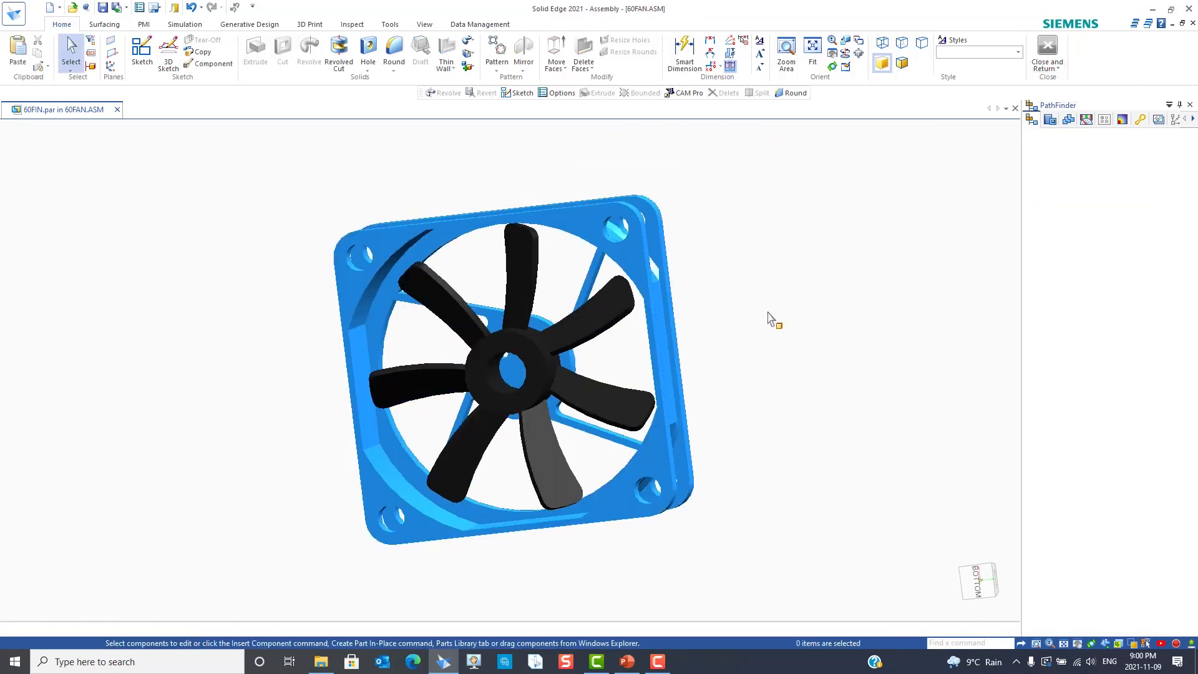
left_click(1046, 54)
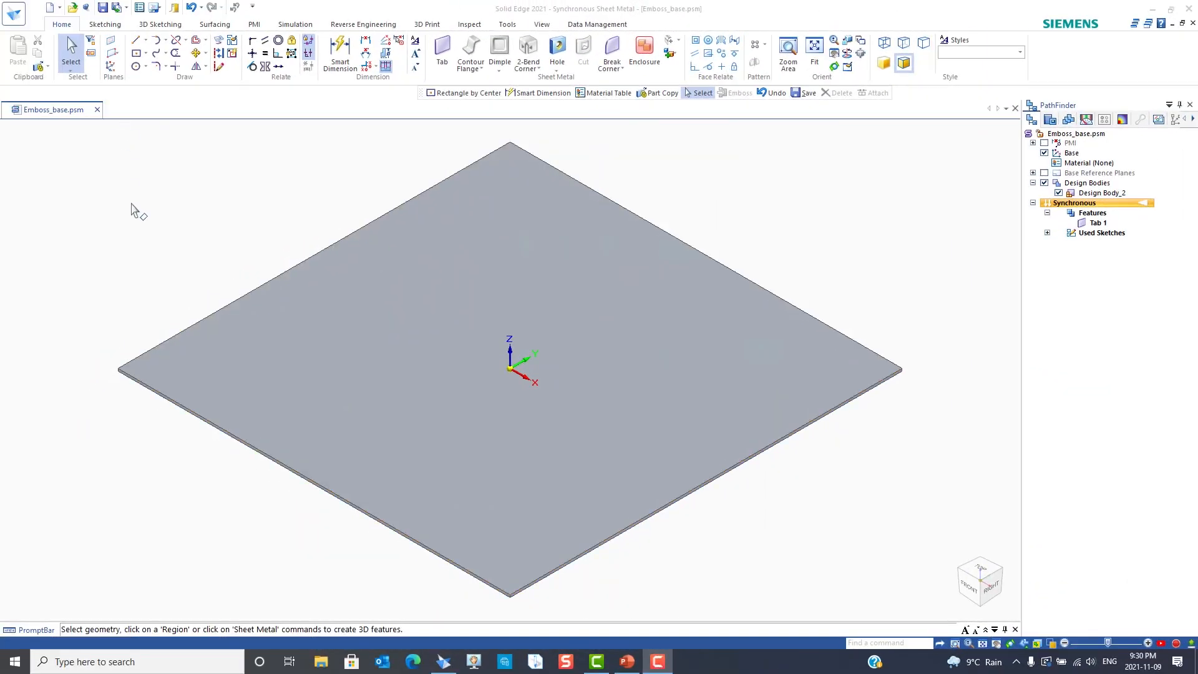
mouse_move(361, 276)
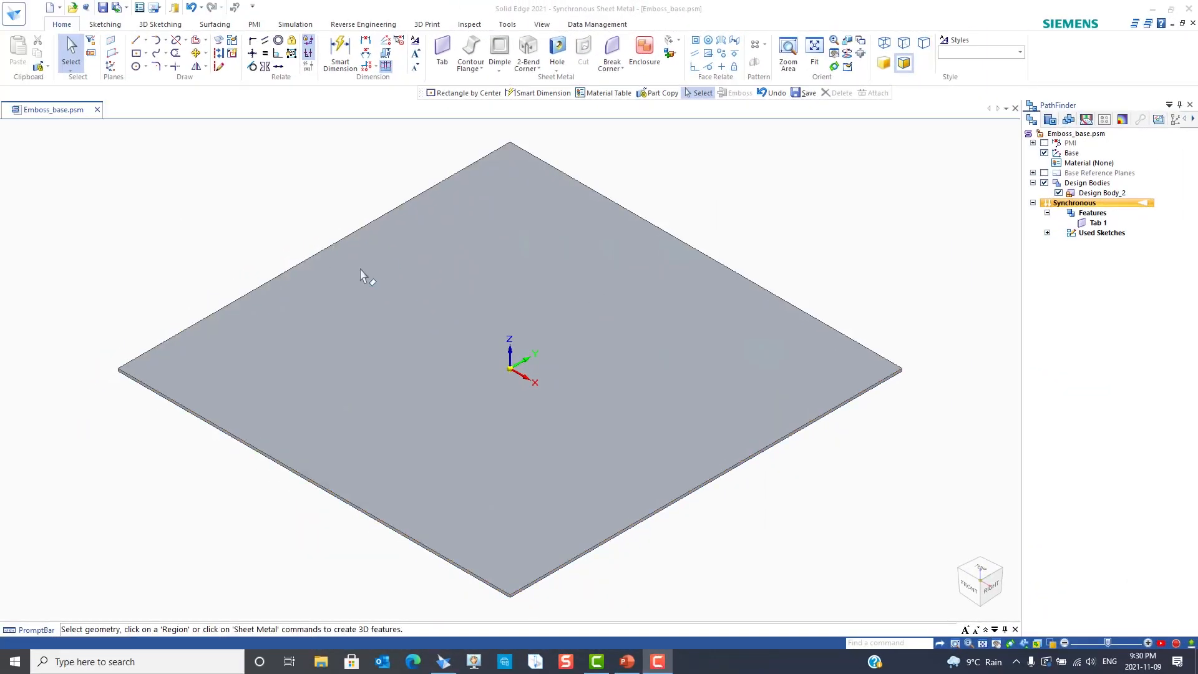
mouse_move(153, 170)
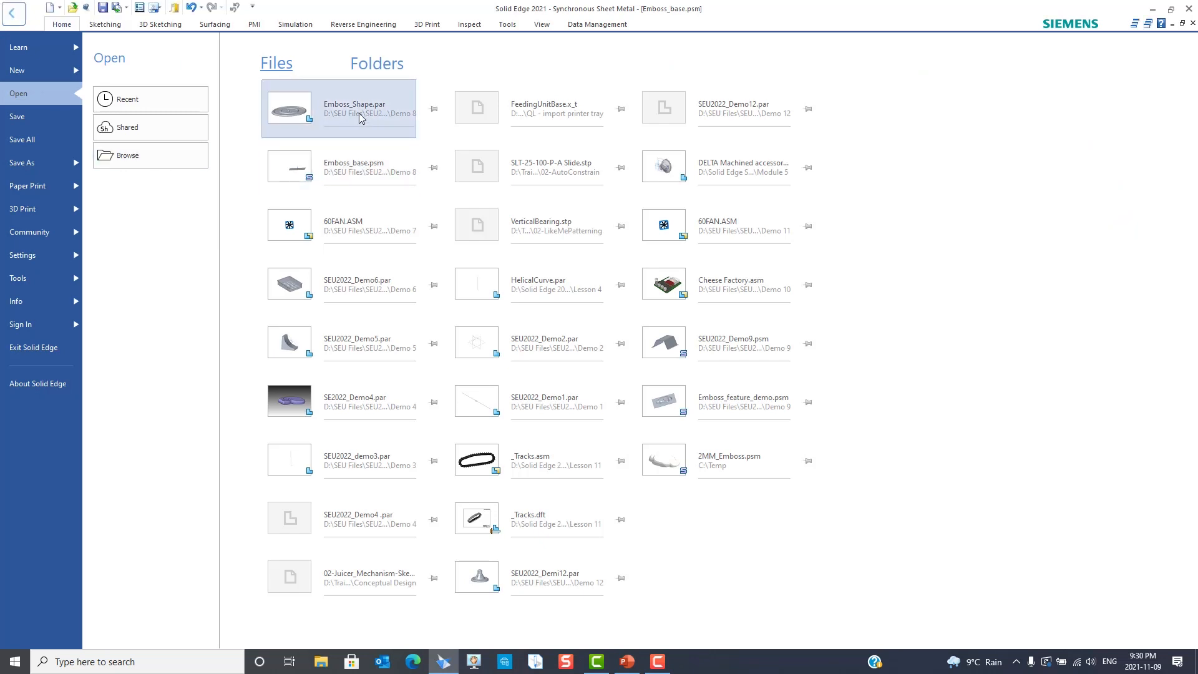
double_click(338, 109)
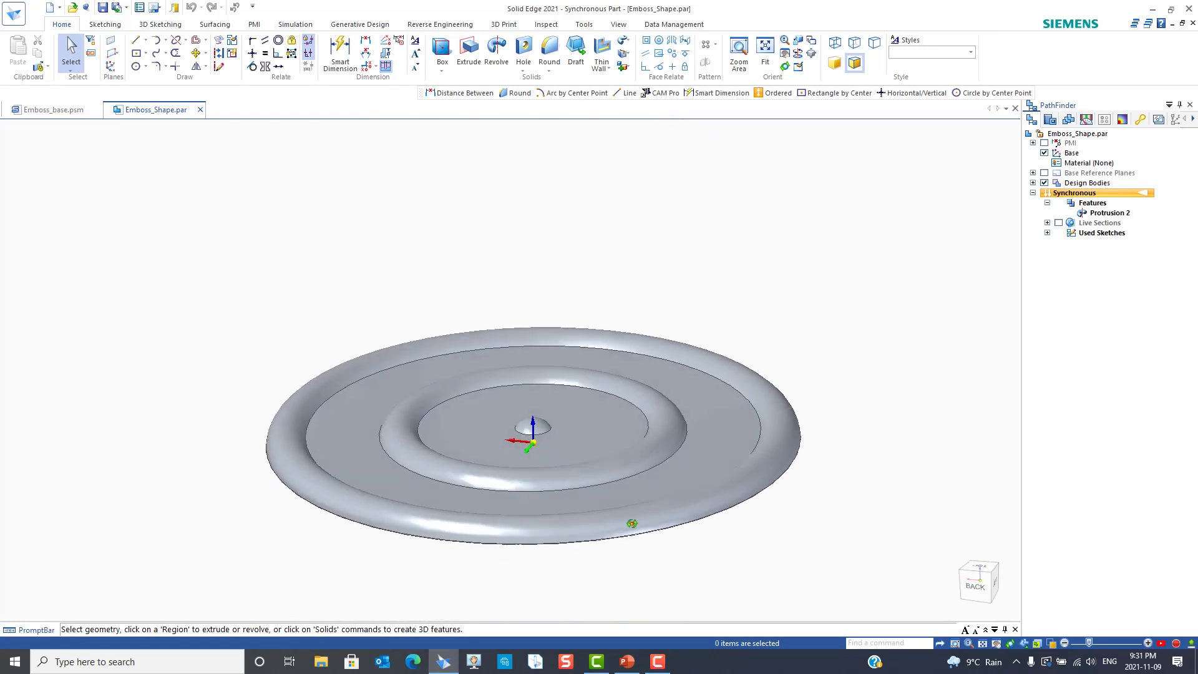
mouse_move(523, 320)
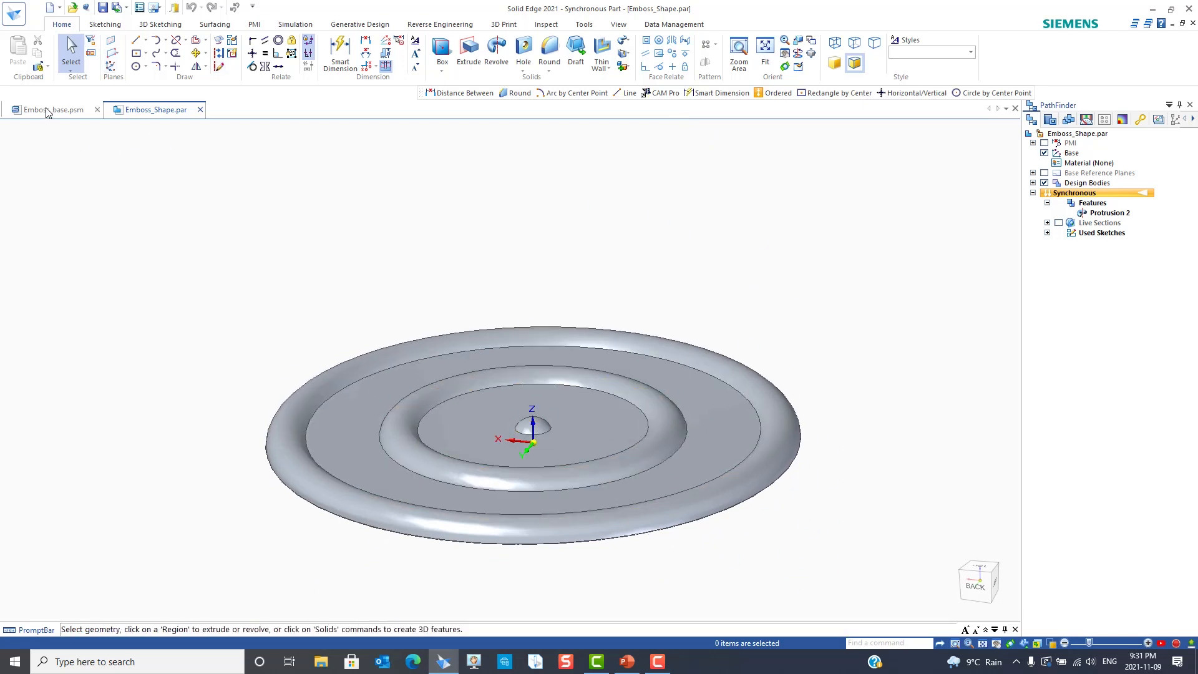
left_click(47, 110)
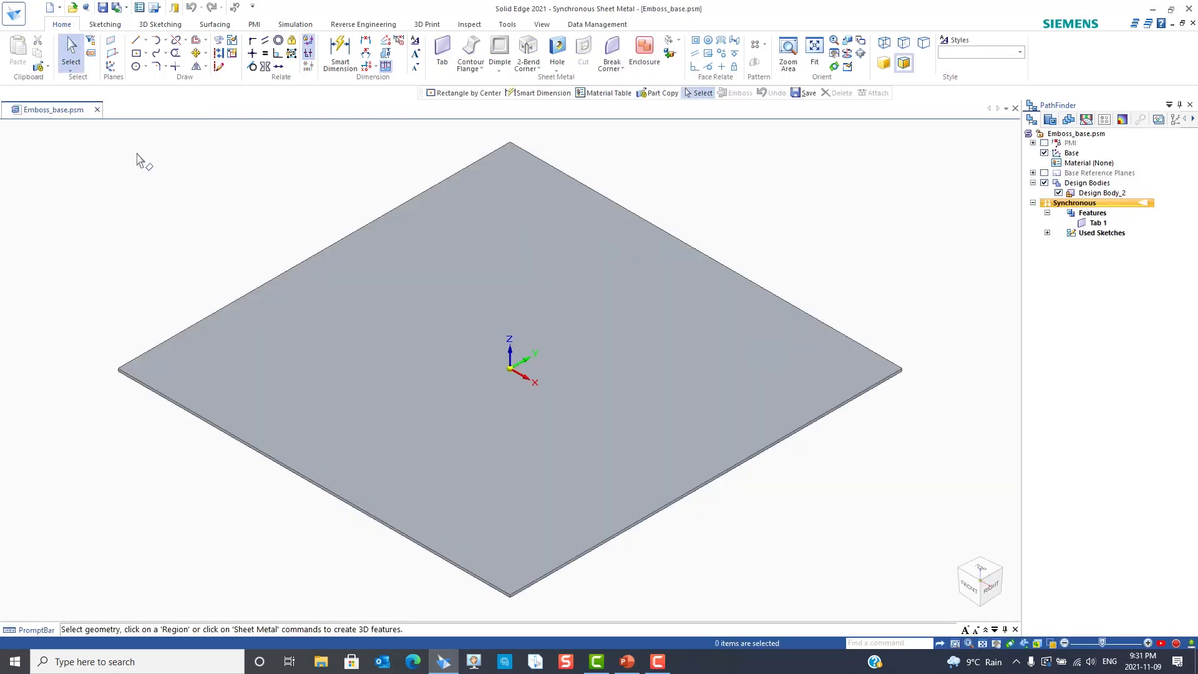
Part-copy Emboss_Shape.par into the plate as a construction body.
left_click(38, 66)
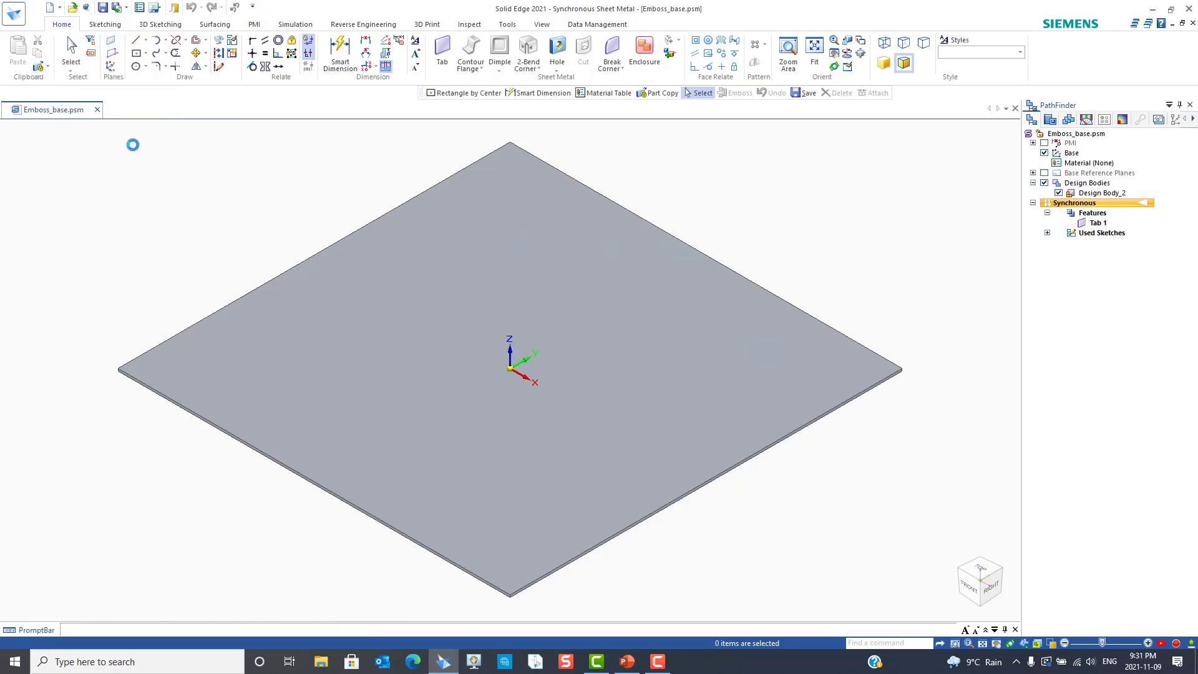
left_click(659, 92)
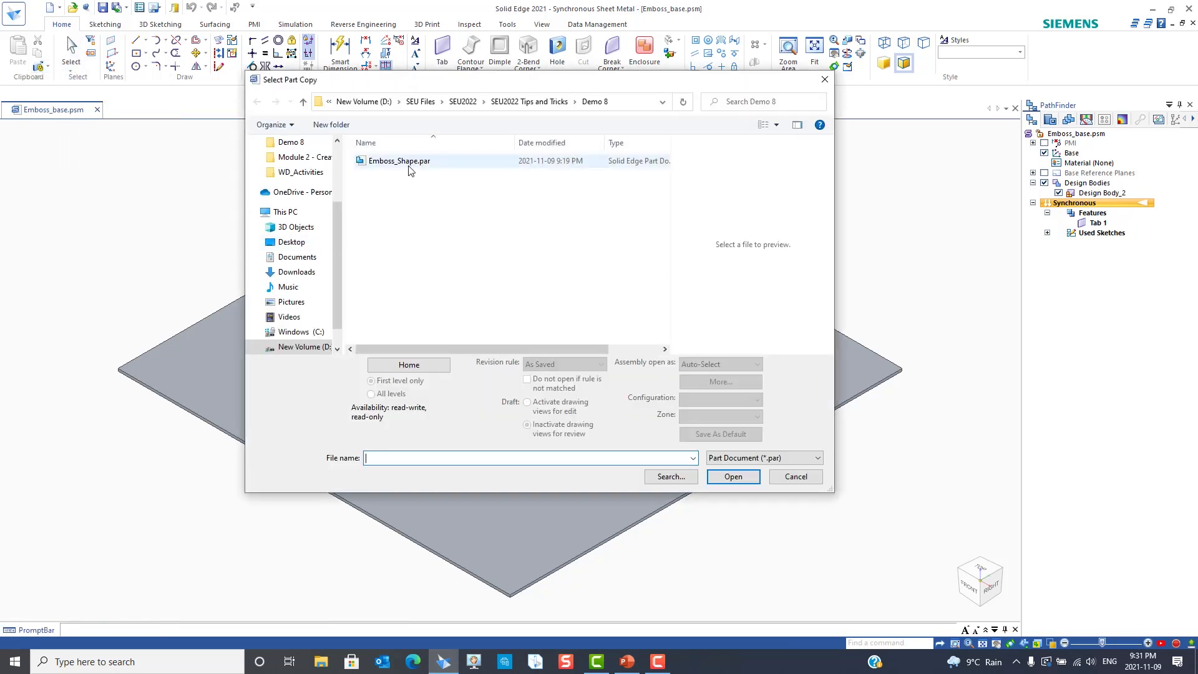
left_click(398, 161)
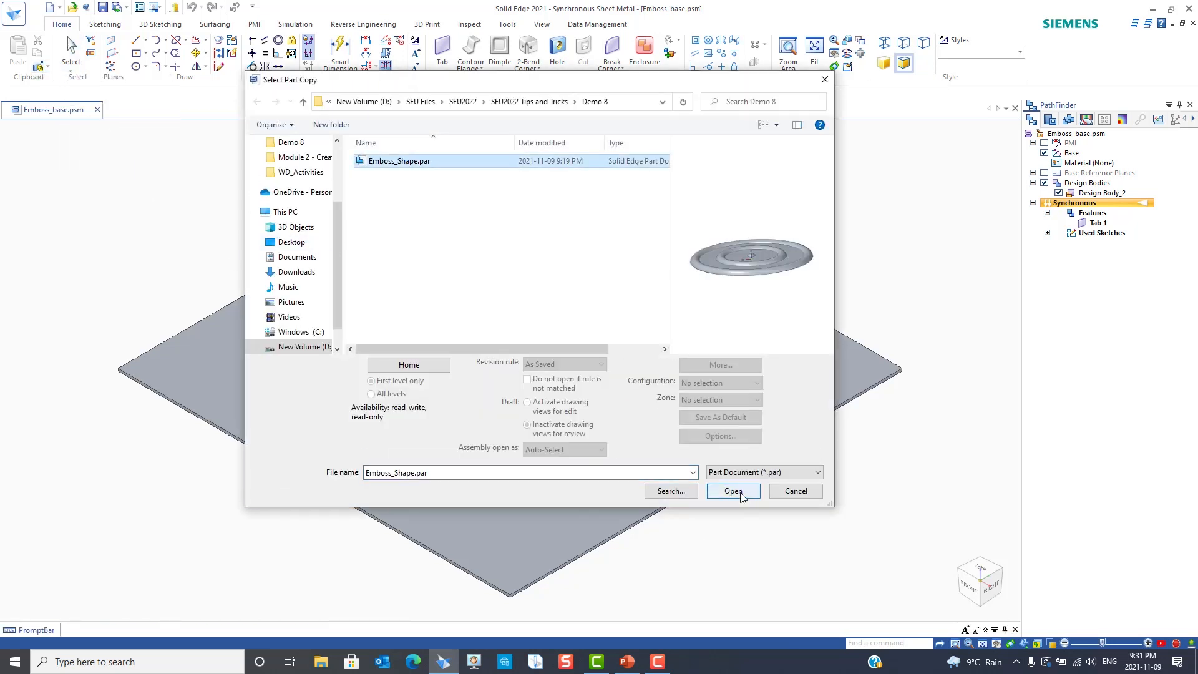
left_click(731, 490)
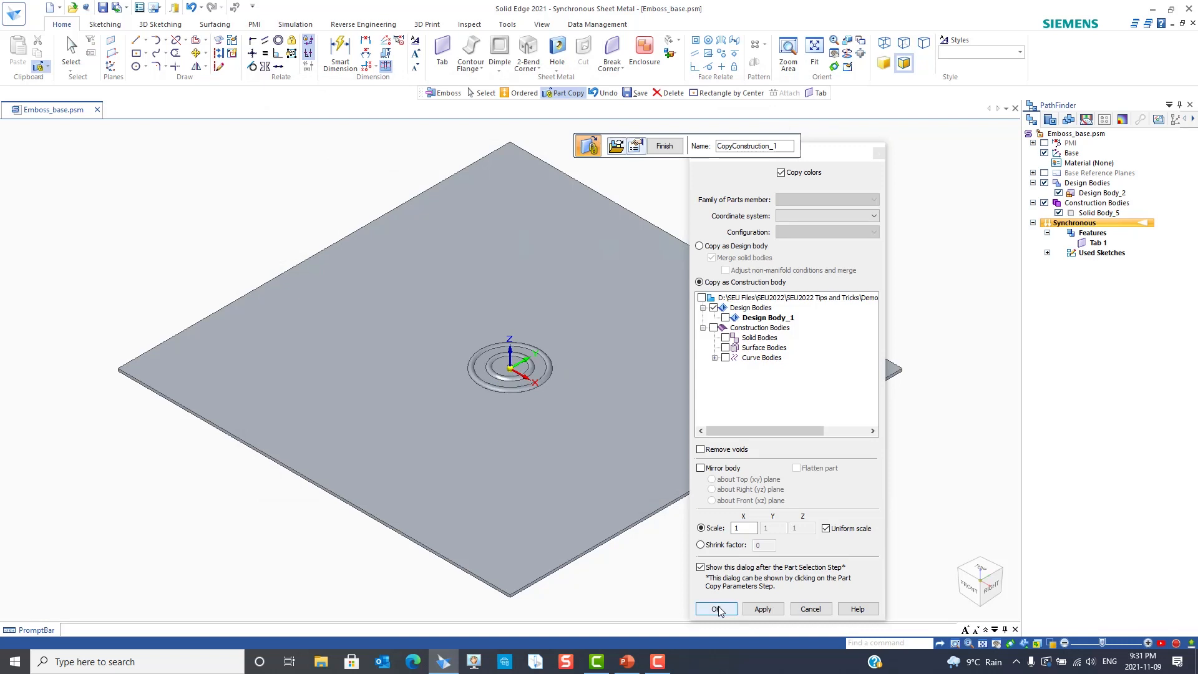
left_click(712, 608)
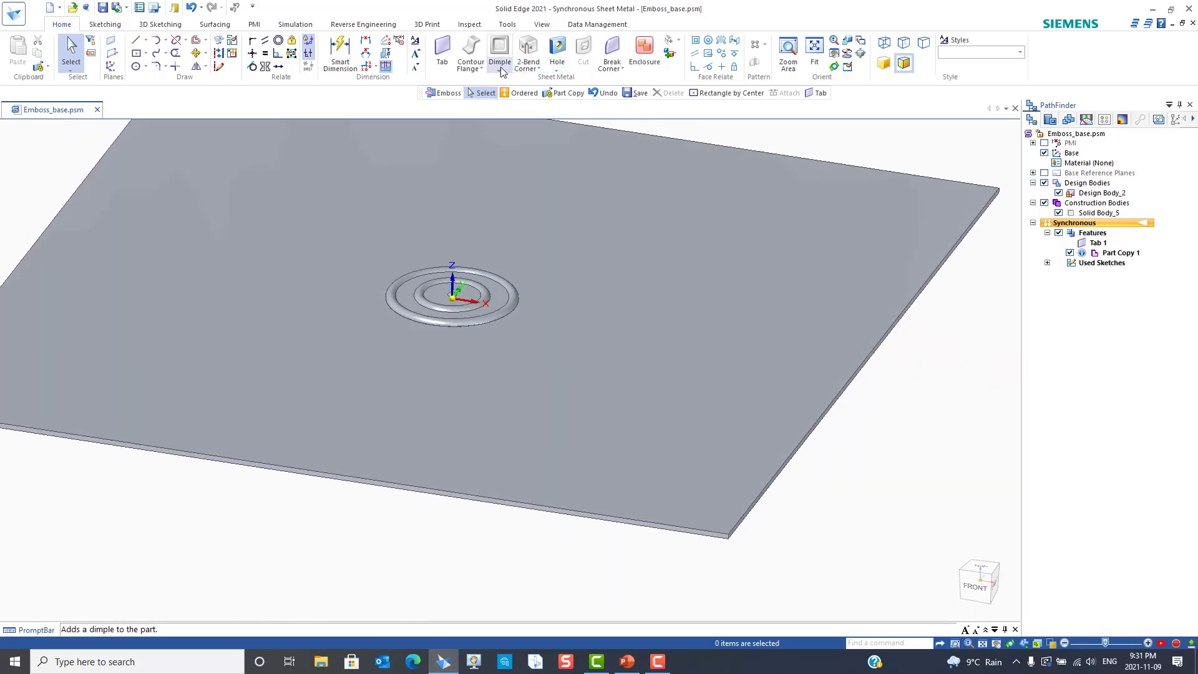
Emboss the ringed tool body into the flat plate with die-side rounding.
left_click(510, 61)
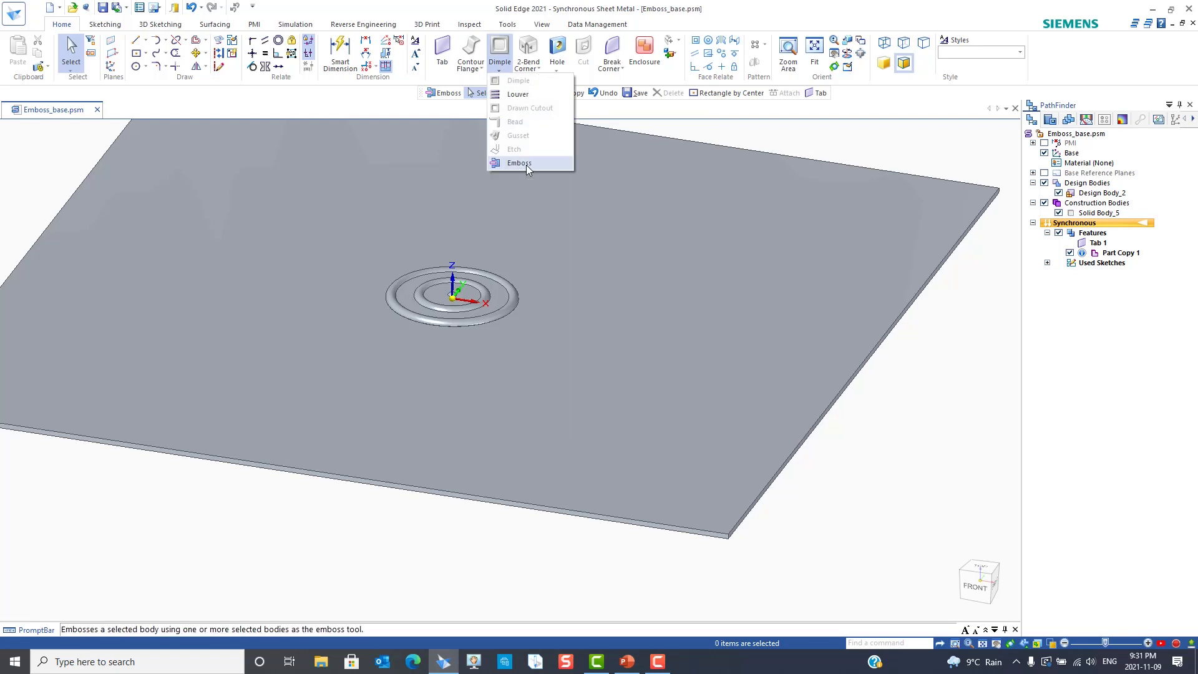
left_click(519, 162)
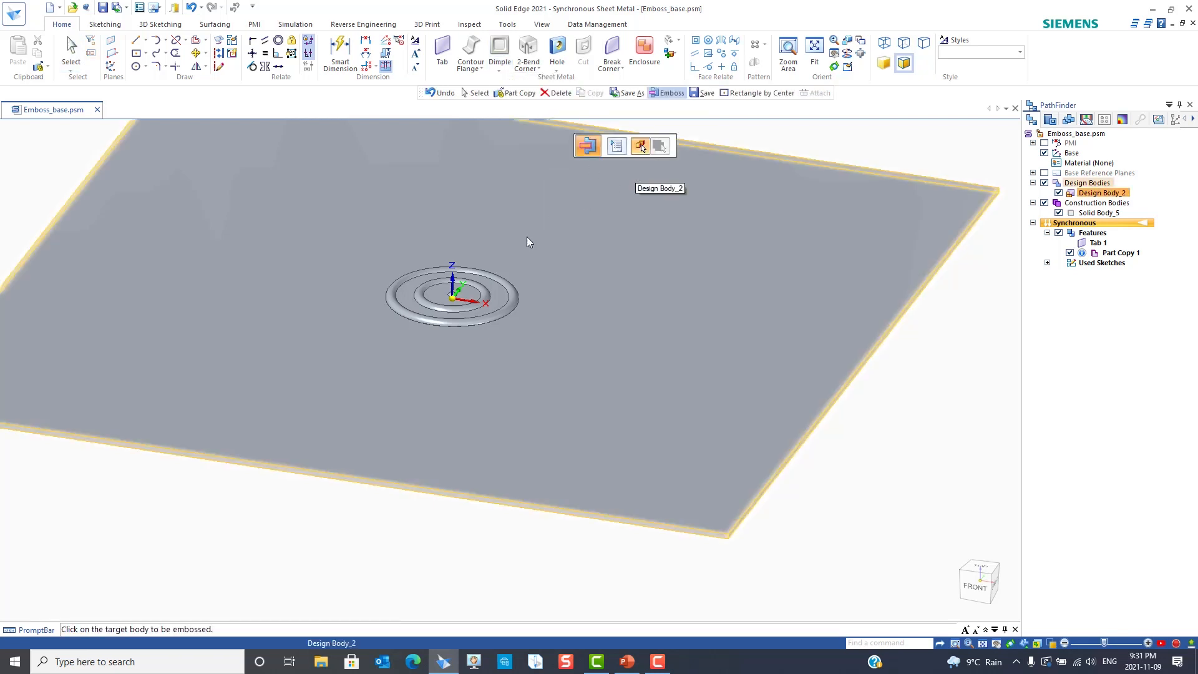
left_click(640, 146)
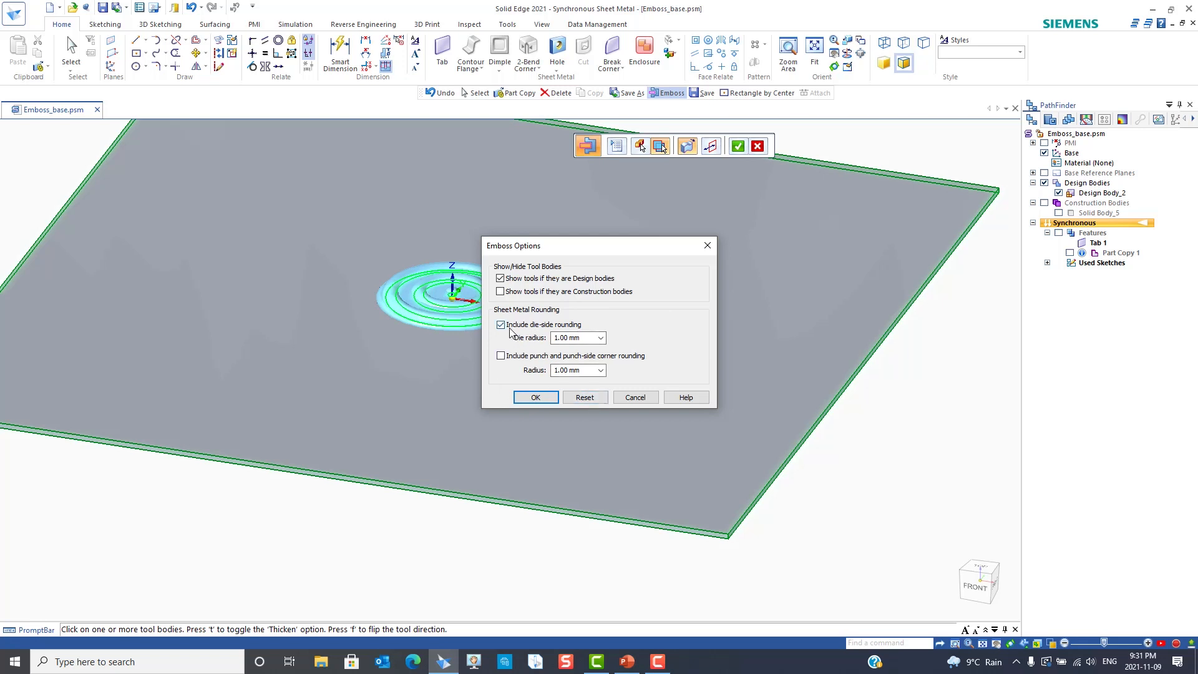
left_click(573, 338)
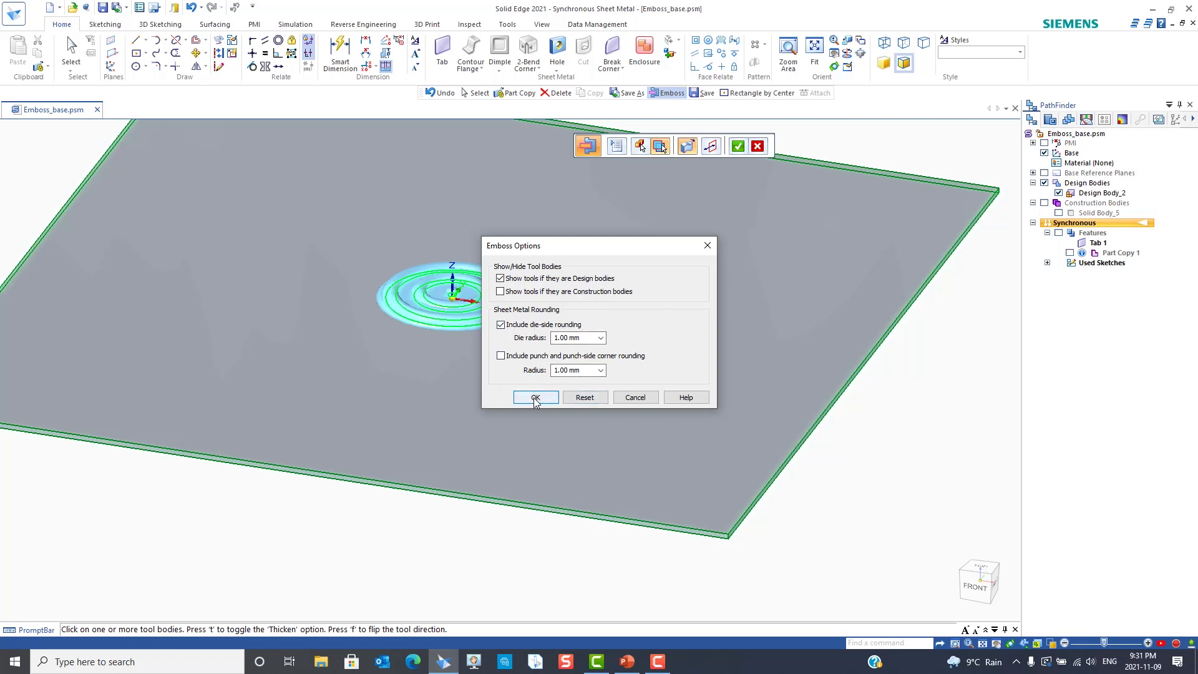
left_click(535, 396)
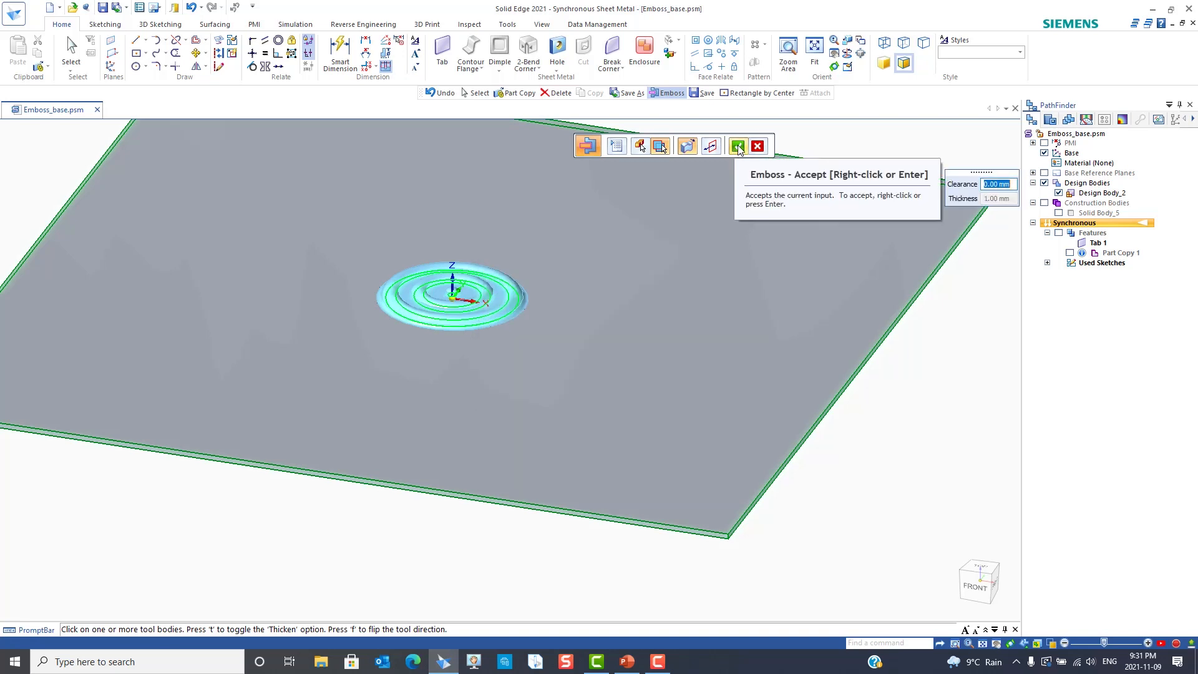
left_click(737, 144)
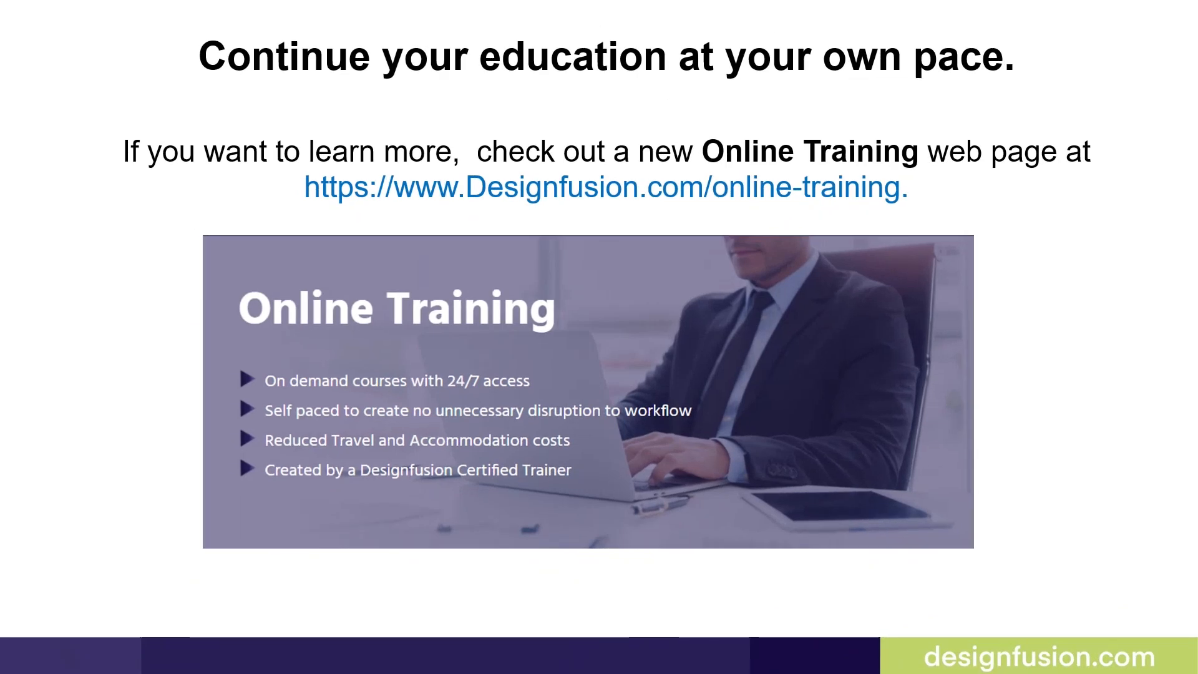
mouse_move(883, 128)
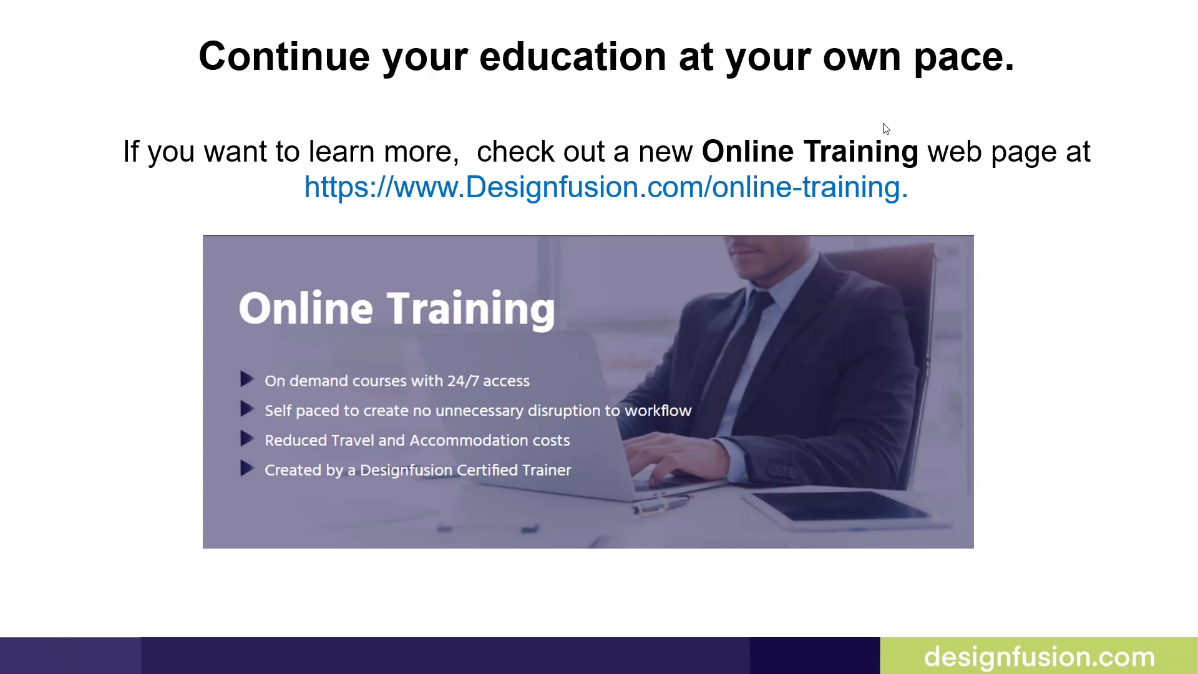